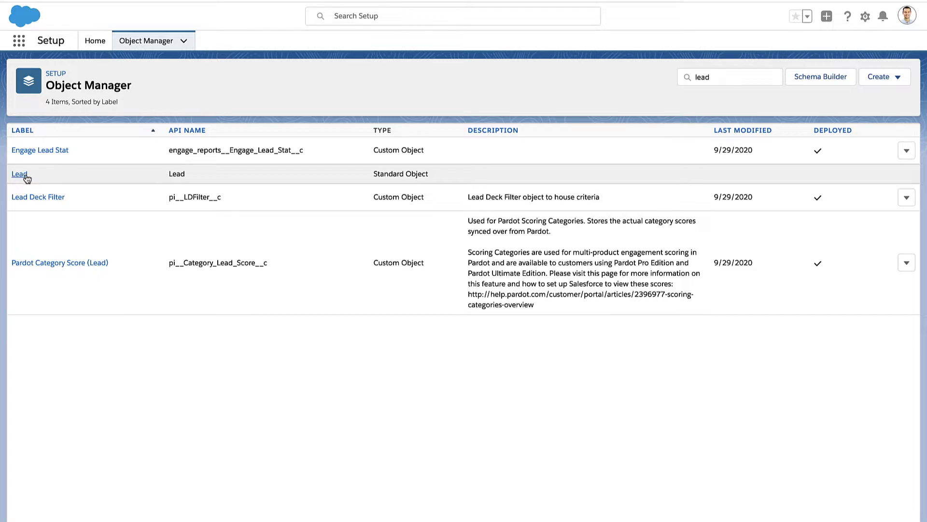
Step: From the Lead object's Fields & Relationships, start a new Picklist custom field
{"action": "left_click", "coordinate": [19, 174]}
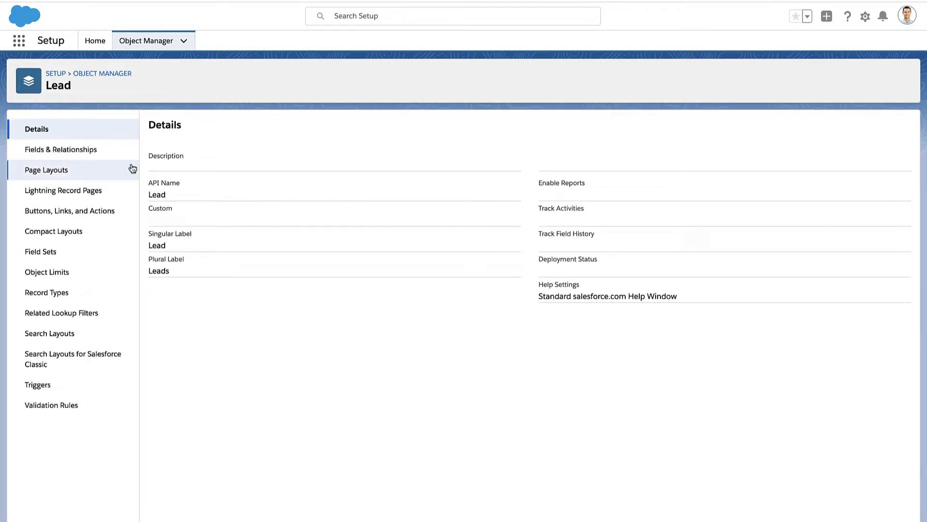
{"action": "left_click", "coordinate": [60, 149]}
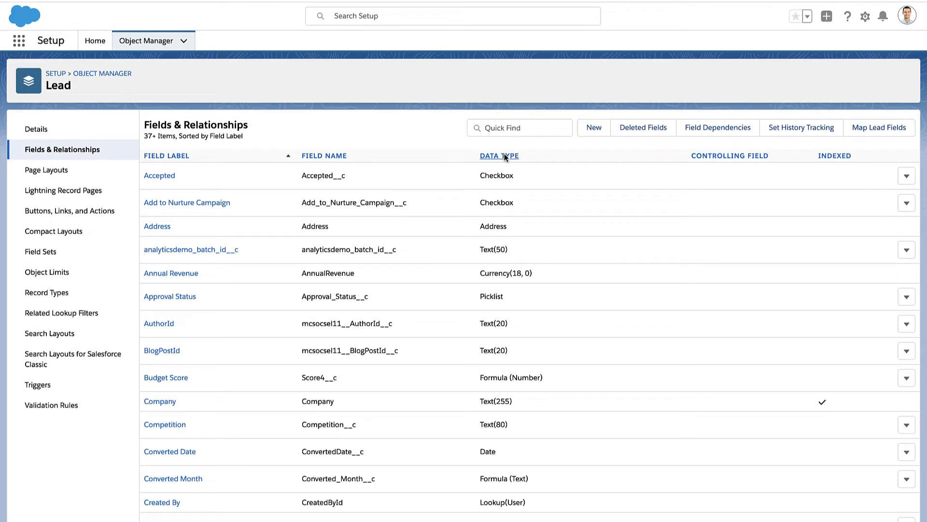
{"action": "left_click", "coordinate": [593, 128]}
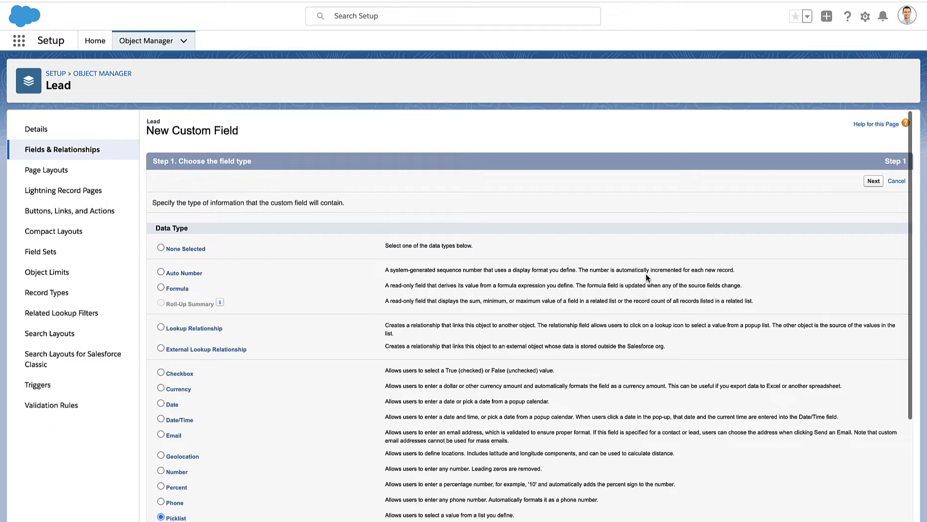
Step: Label the picklist 'Lead Interest Level', enter fire-emoji values, and default to the first value
{"action": "left_click", "coordinate": [896, 180]}
{"action": "type", "text": "Lead"}
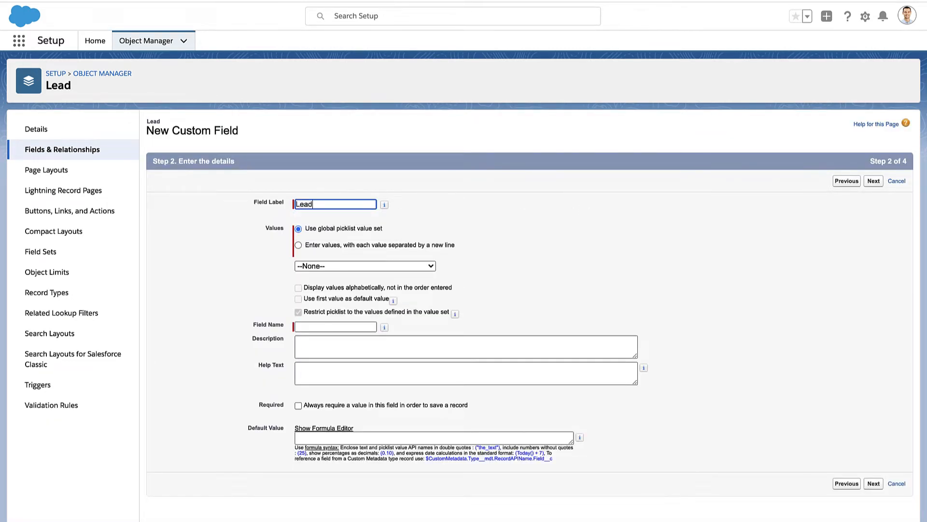
{"action": "left_click", "coordinate": [299, 244]}
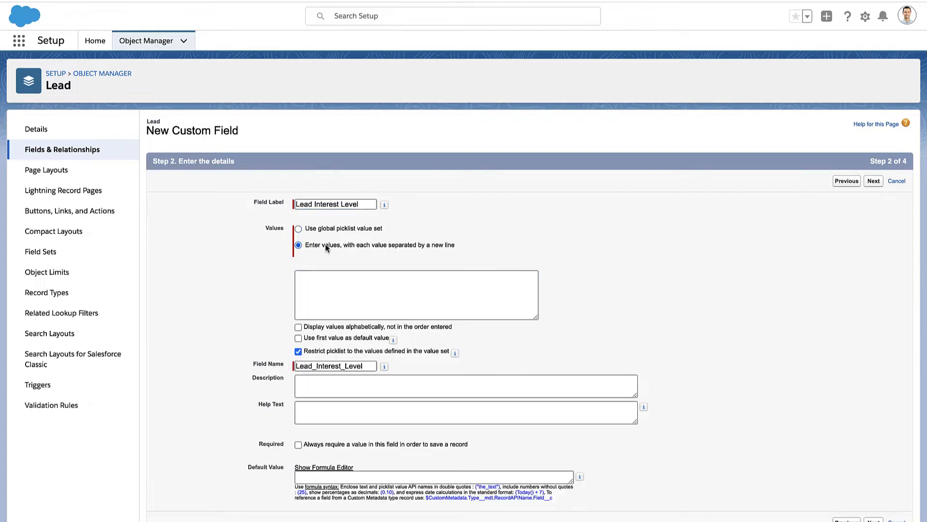
{"action": "left_click", "coordinate": [416, 294]}
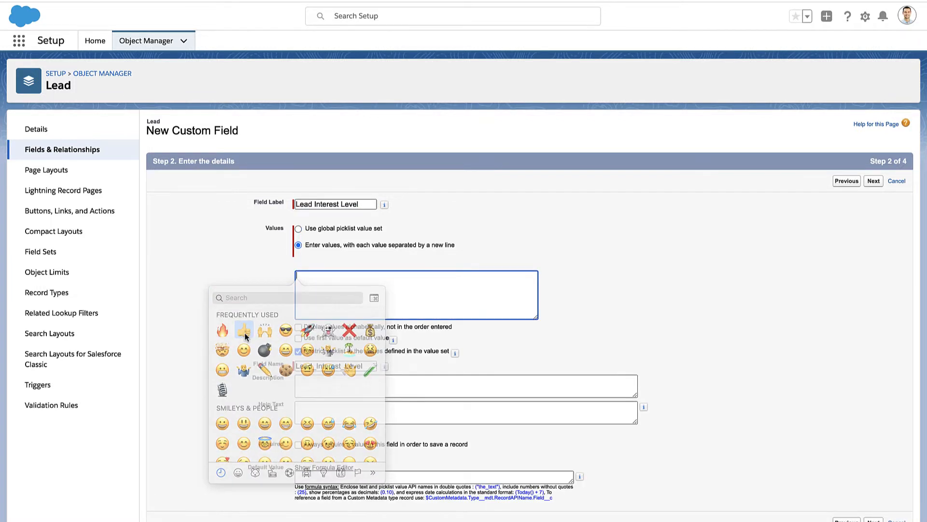
{"action": "left_click", "coordinate": [222, 330]}
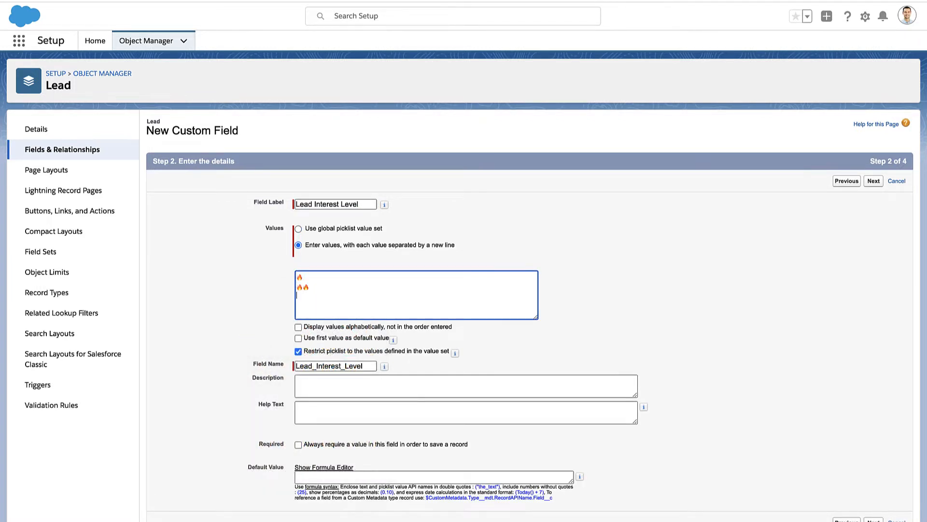
{"action": "type", "text": "🔥🔥🔥"}
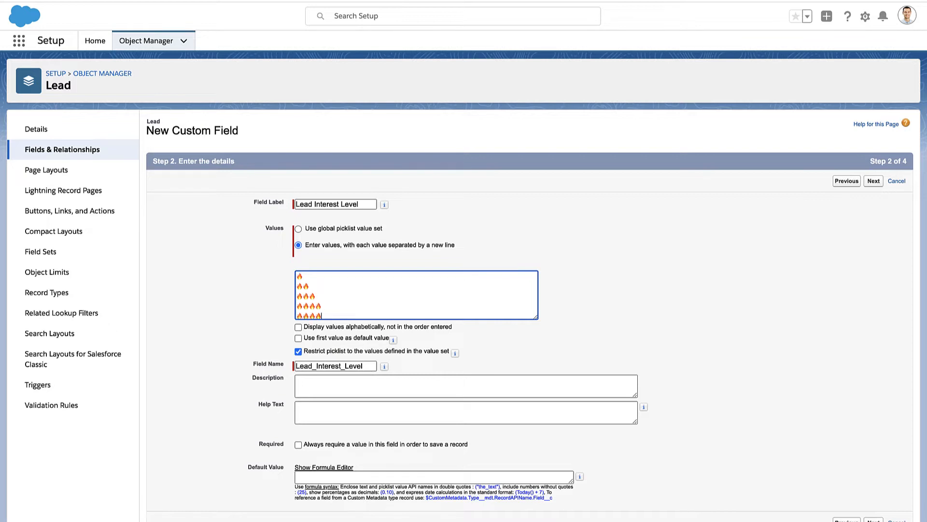
{"action": "left_click", "coordinate": [298, 338]}
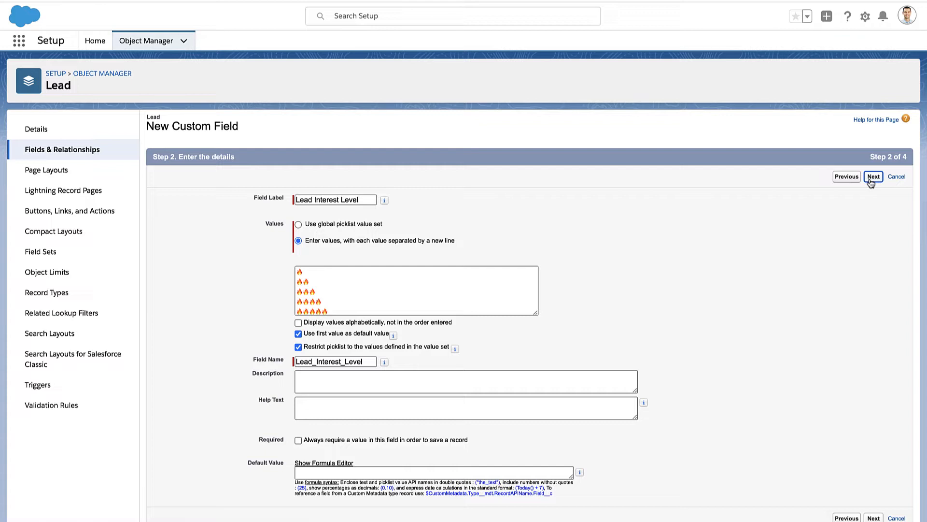
Step: Clear field visibility for all profiles, then grant it to one profile and System Administrator
{"action": "left_click", "coordinate": [873, 176]}
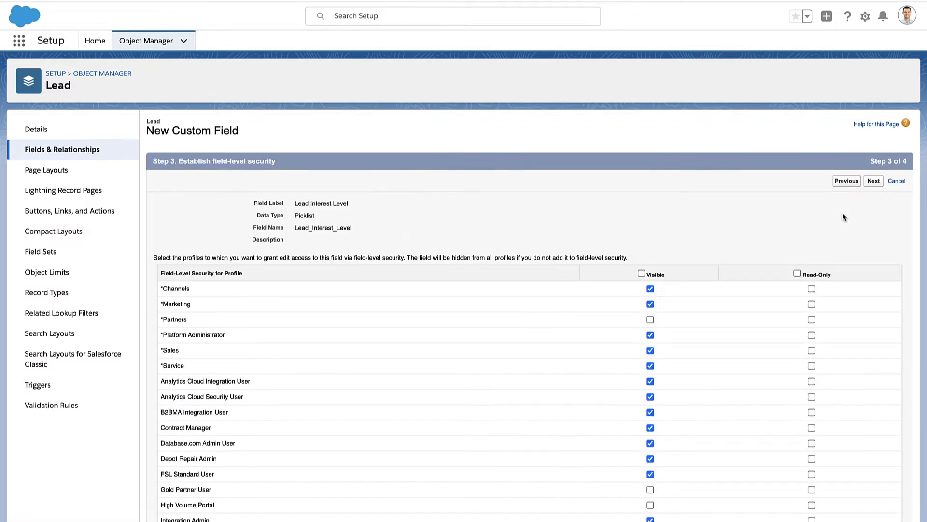
{"action": "scroll", "scroll_direction": "down", "scroll_amount": 3}
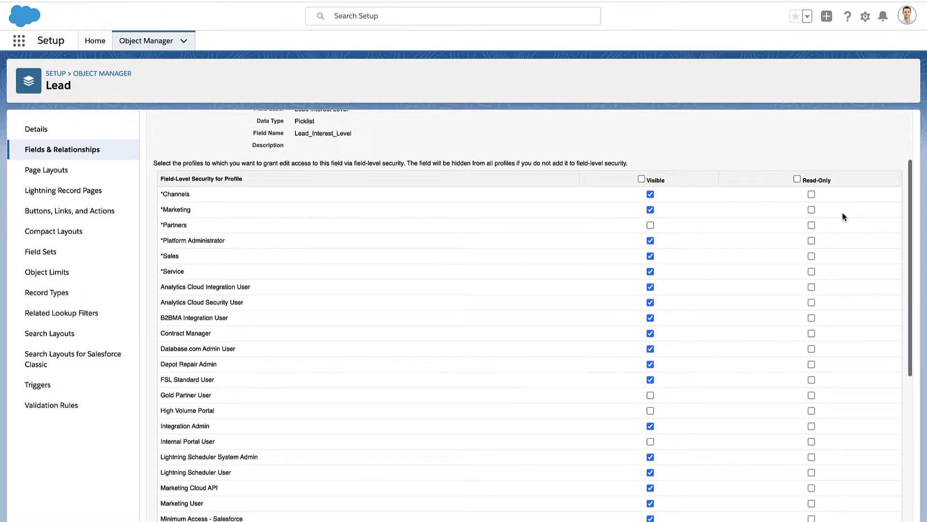
{"action": "left_click", "coordinate": [642, 177]}
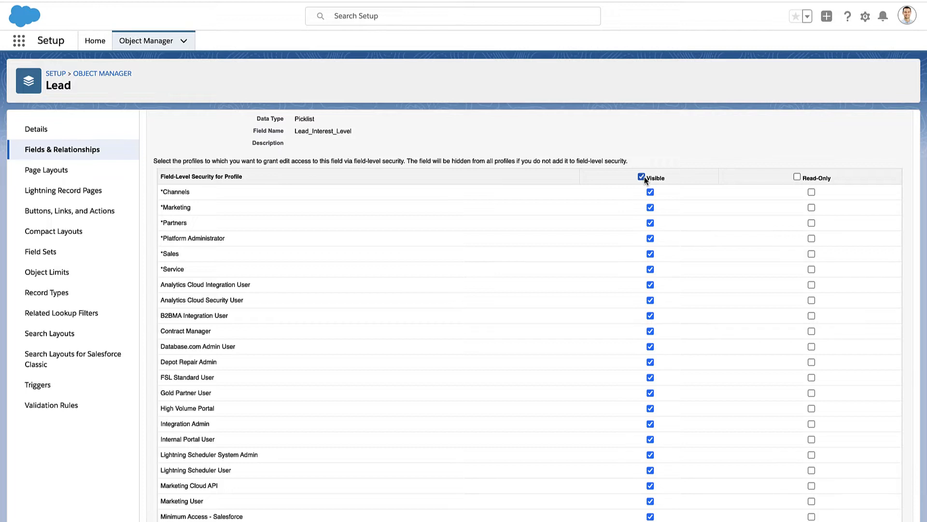
{"action": "left_click", "coordinate": [641, 176]}
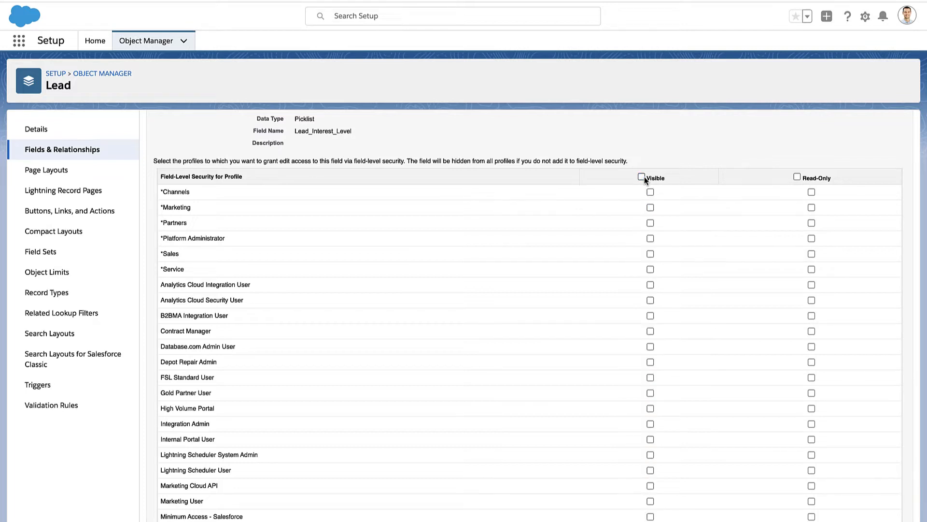
{"action": "scroll", "scroll_direction": "down", "scroll_amount": 3}
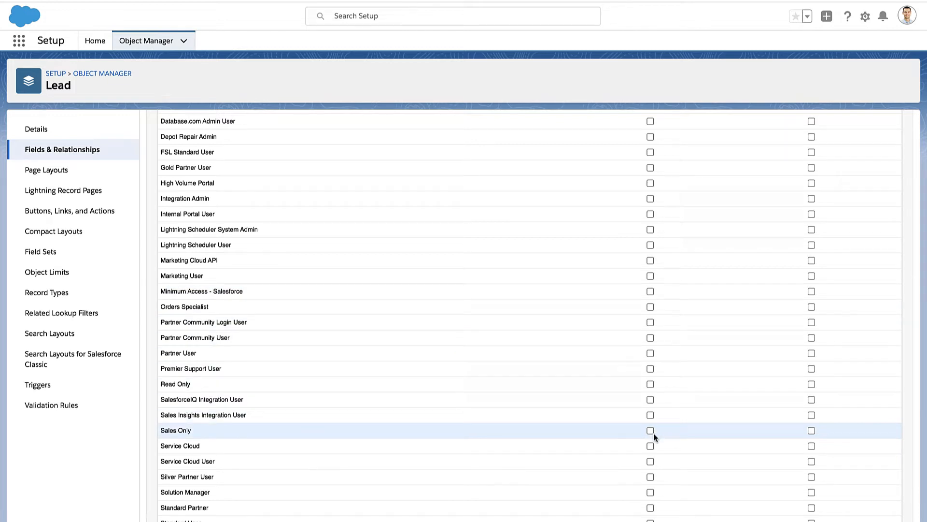
{"action": "left_click", "coordinate": [650, 445]}
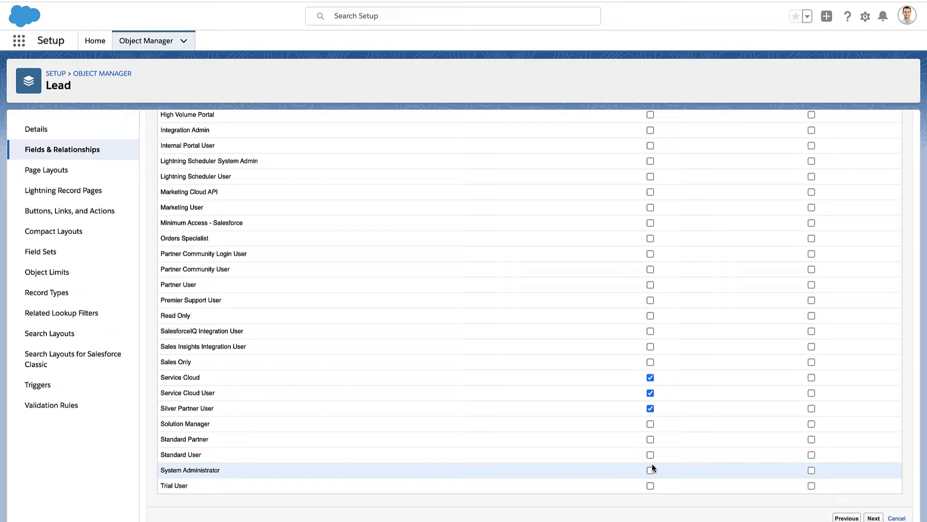
{"action": "left_click", "coordinate": [650, 469]}
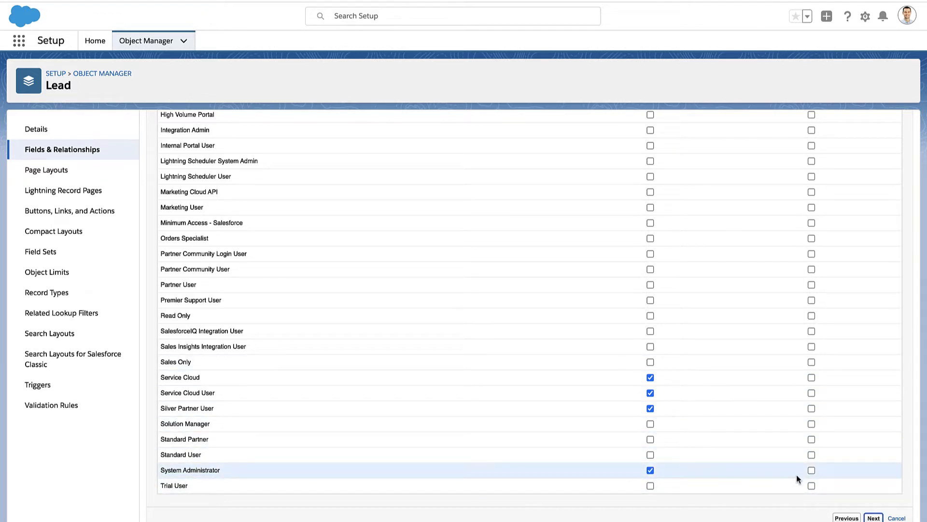
{"action": "left_click", "coordinate": [873, 519]}
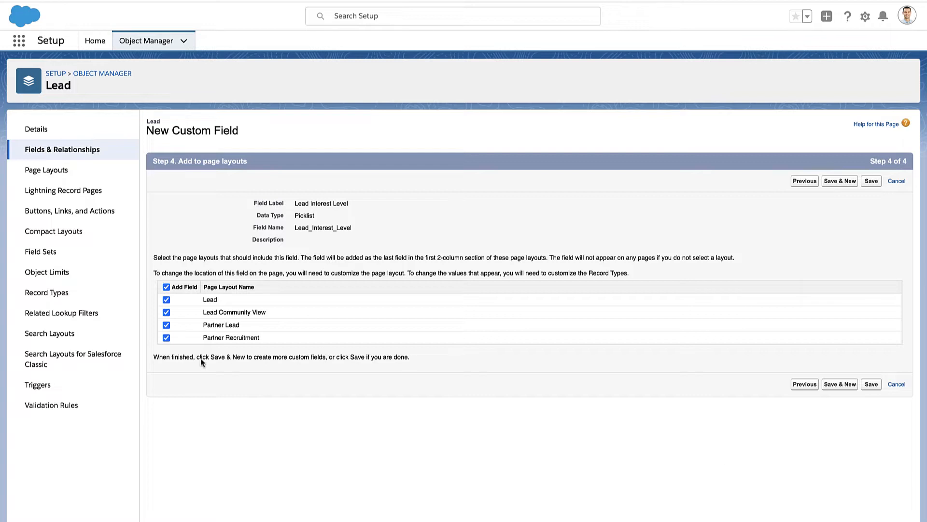
{"action": "mouse_move", "coordinate": [166, 298]}
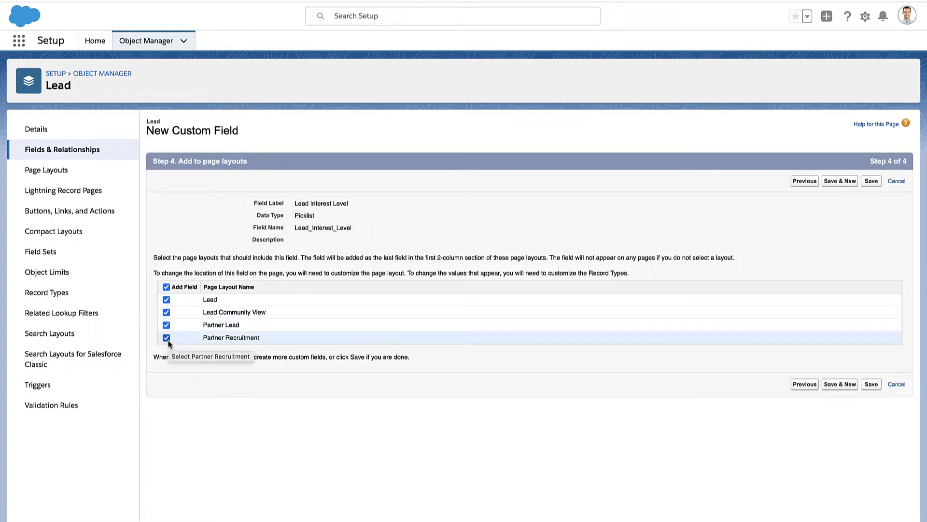
{"action": "mouse_move", "coordinate": [167, 302]}
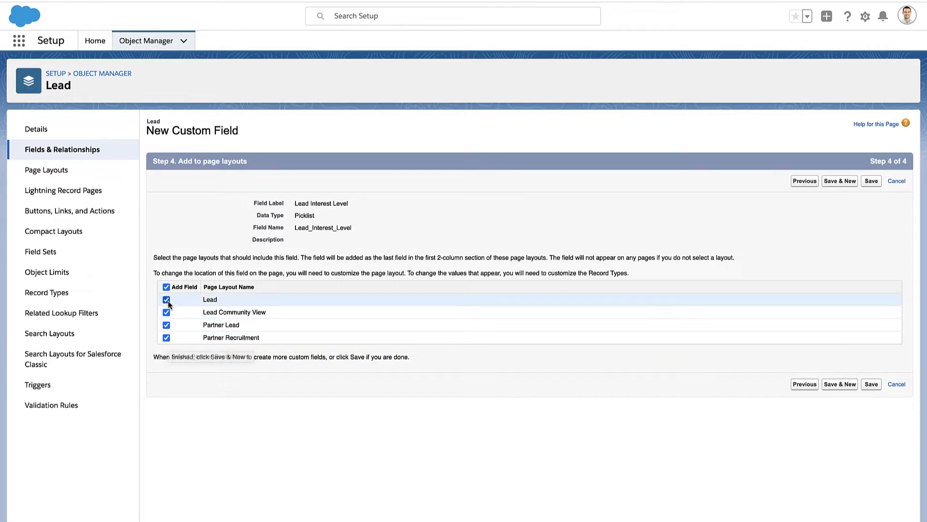
Step: Deselect every page layout and save the Lead Interest Level field
{"action": "left_click", "coordinate": [167, 287]}
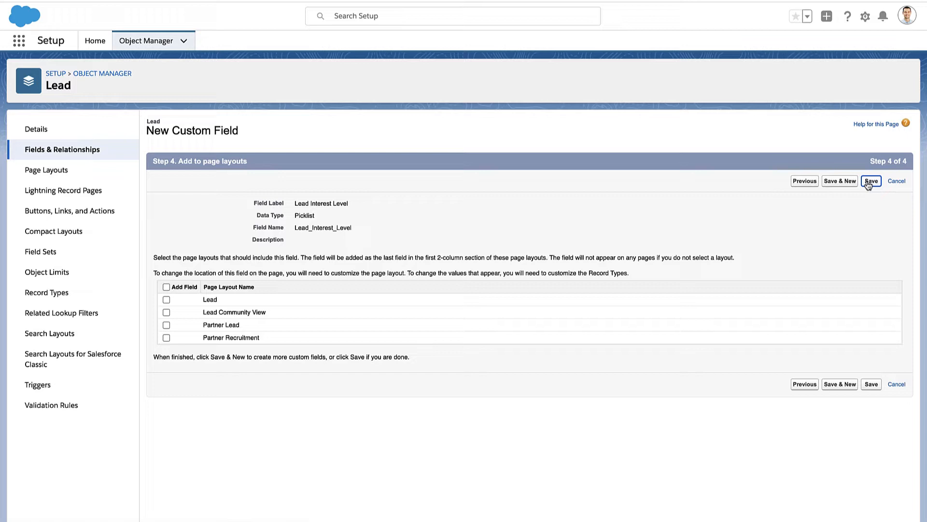
{"action": "left_click", "coordinate": [870, 182]}
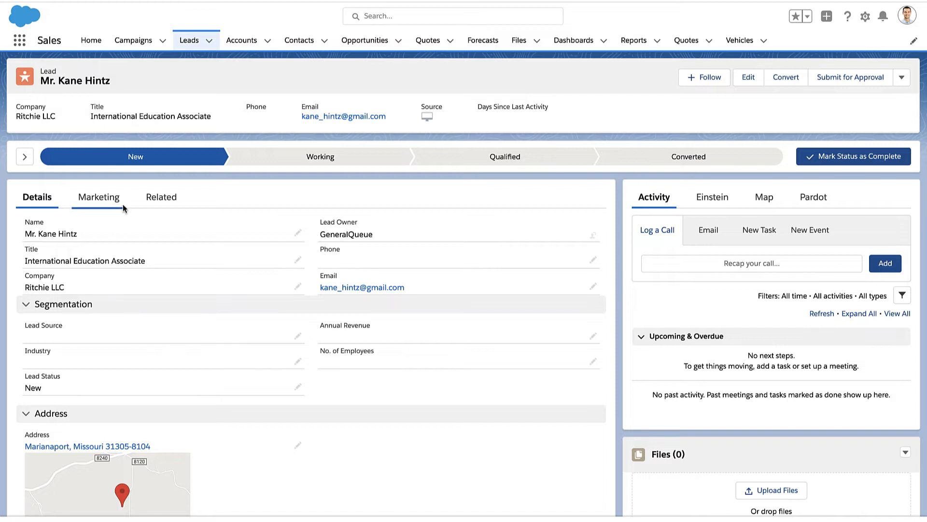
{"action": "mouse_move", "coordinate": [98, 197]}
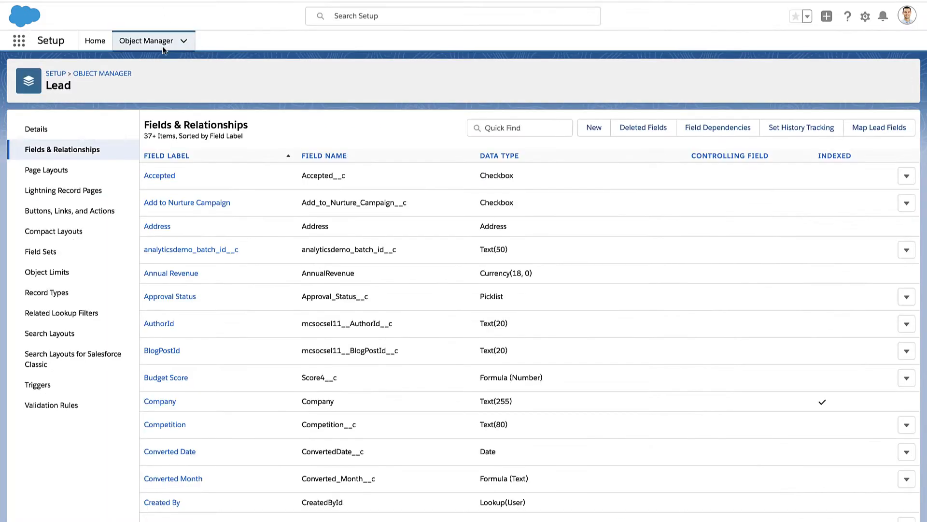
Step: Place Lead Interest Level under Name in the Lead page layout and quick save
{"action": "left_click", "coordinate": [47, 169]}
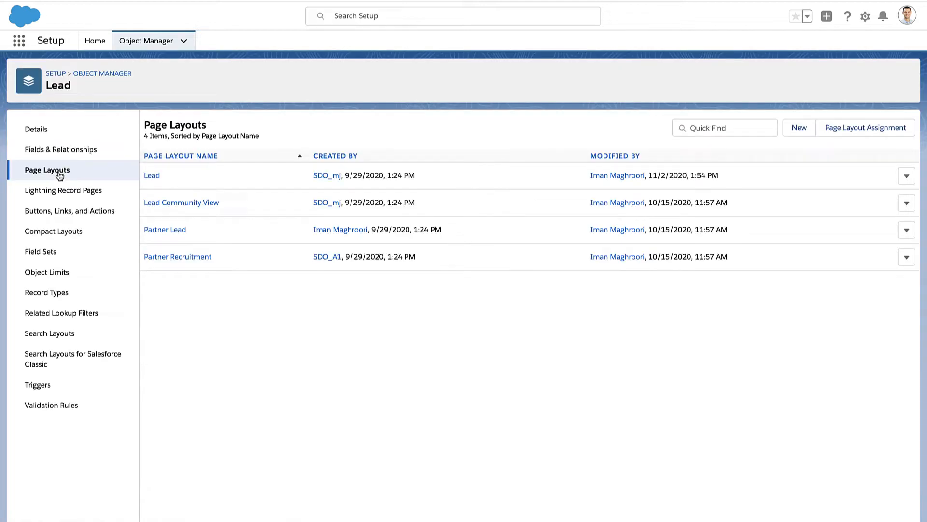
{"action": "left_click", "coordinate": [102, 74]}
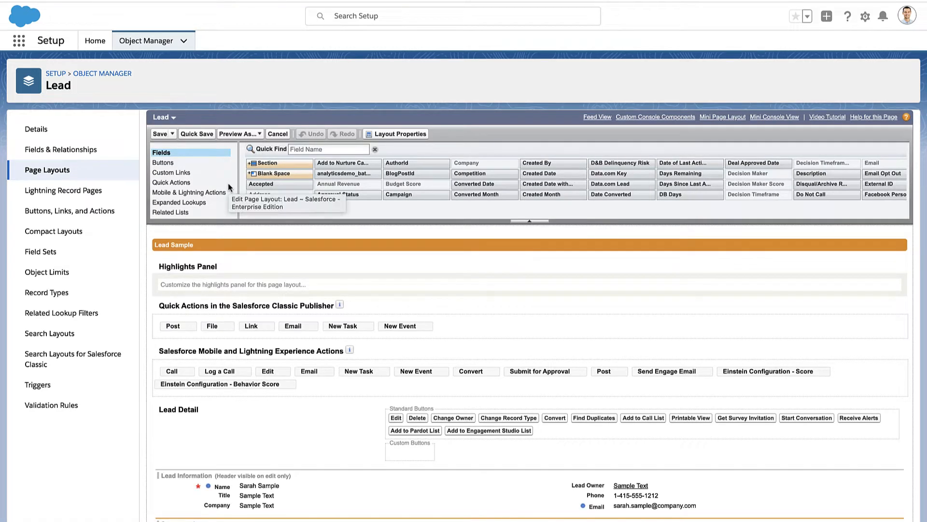
{"action": "type", "text": "level"}
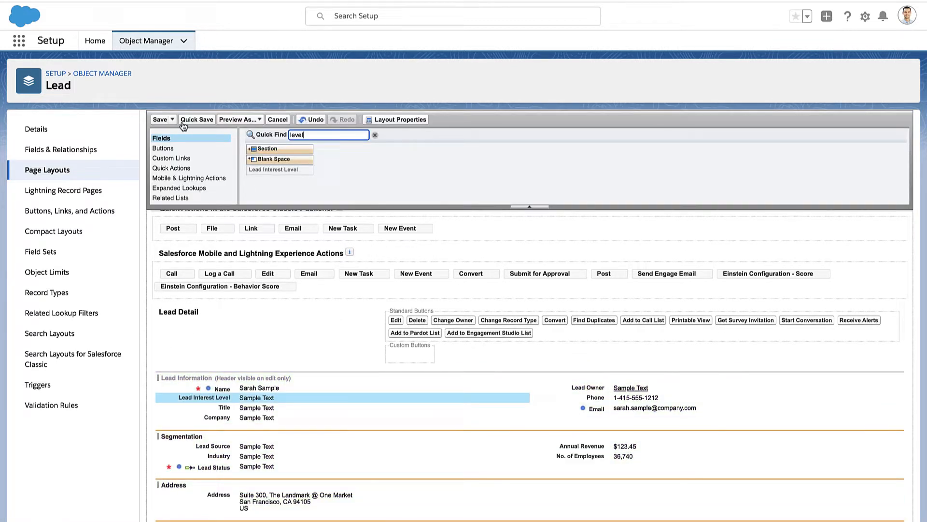
{"action": "left_click", "coordinate": [197, 119]}
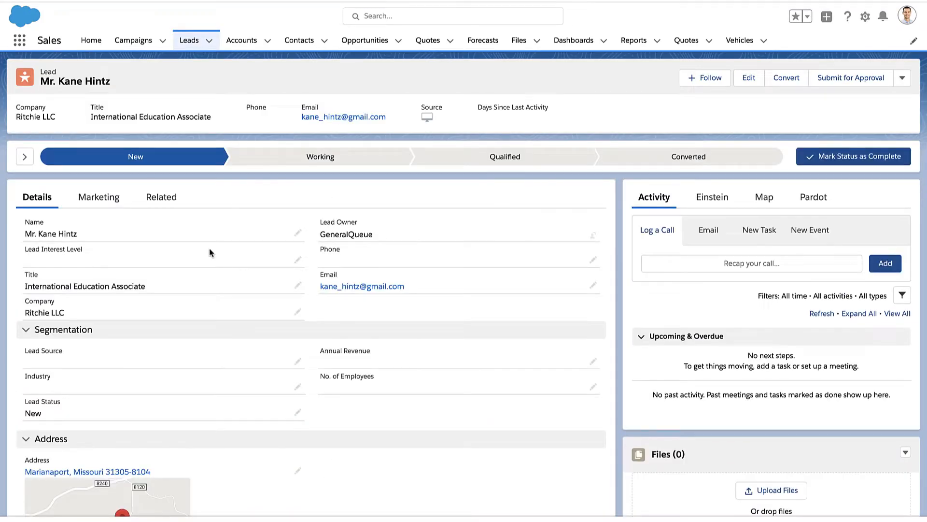
{"action": "left_click", "coordinate": [747, 71]}
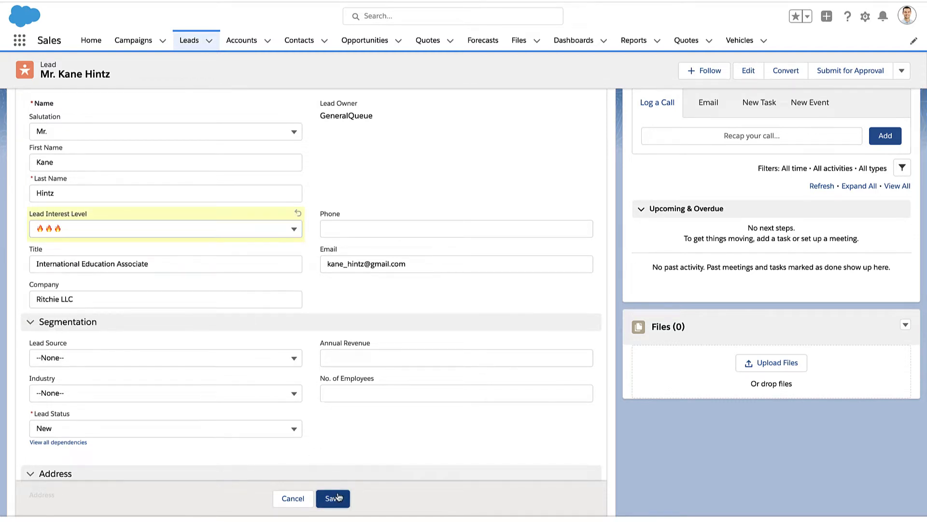
{"action": "left_click", "coordinate": [332, 498]}
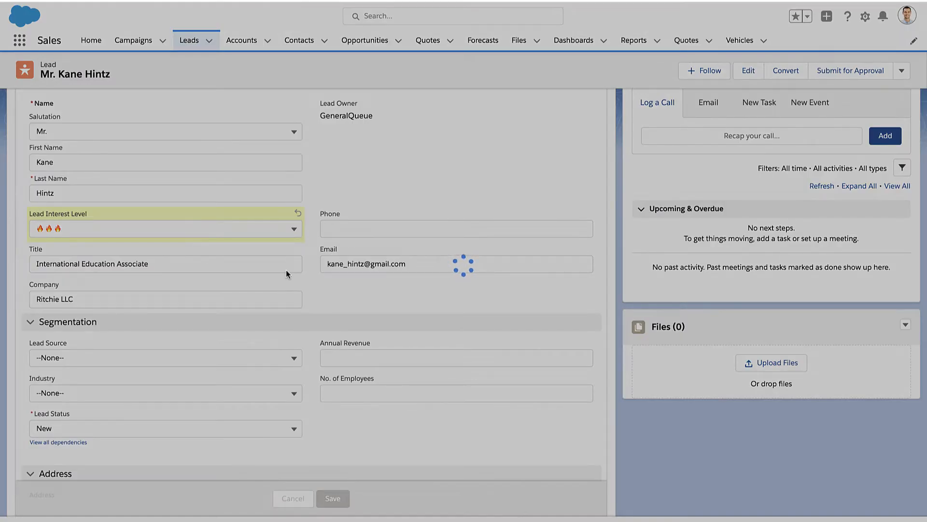
{"action": "left_click", "coordinate": [332, 498]}
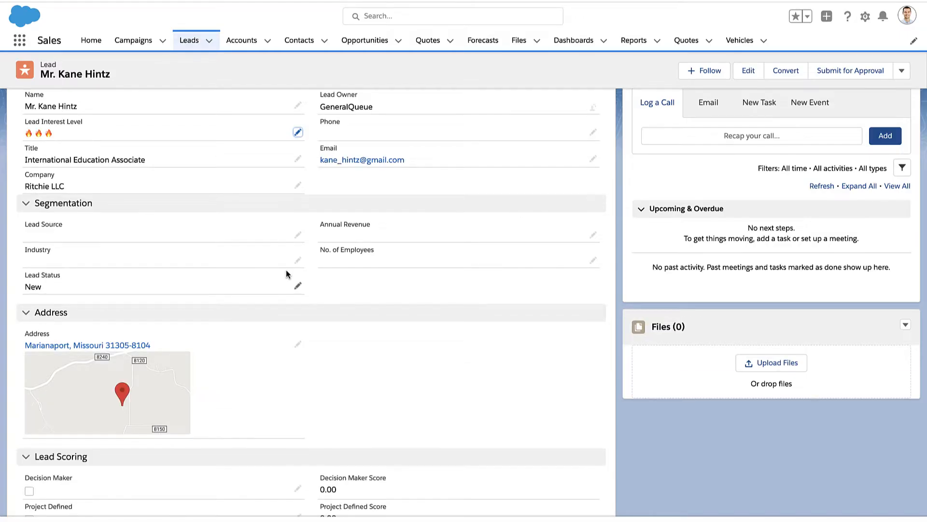
{"action": "scroll", "scroll_direction": "up", "scroll_amount": 3}
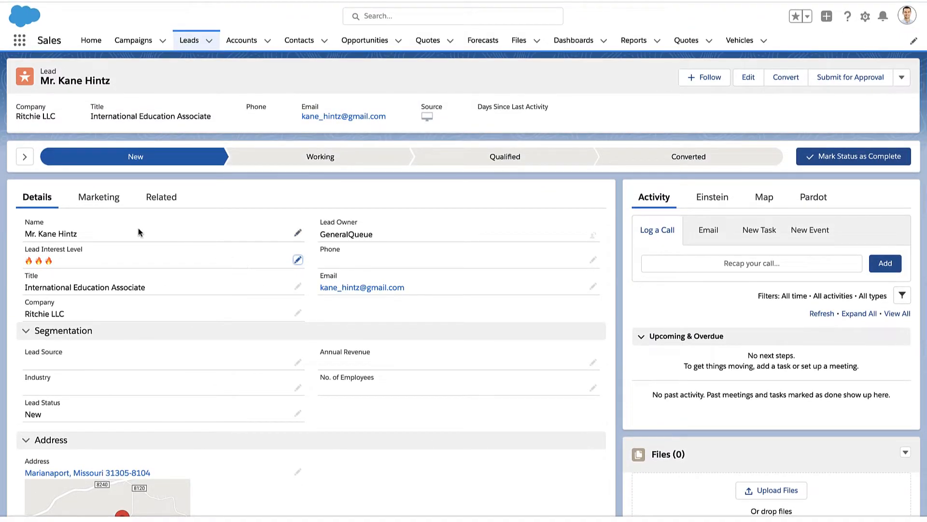
{"action": "left_click", "coordinate": [189, 40]}
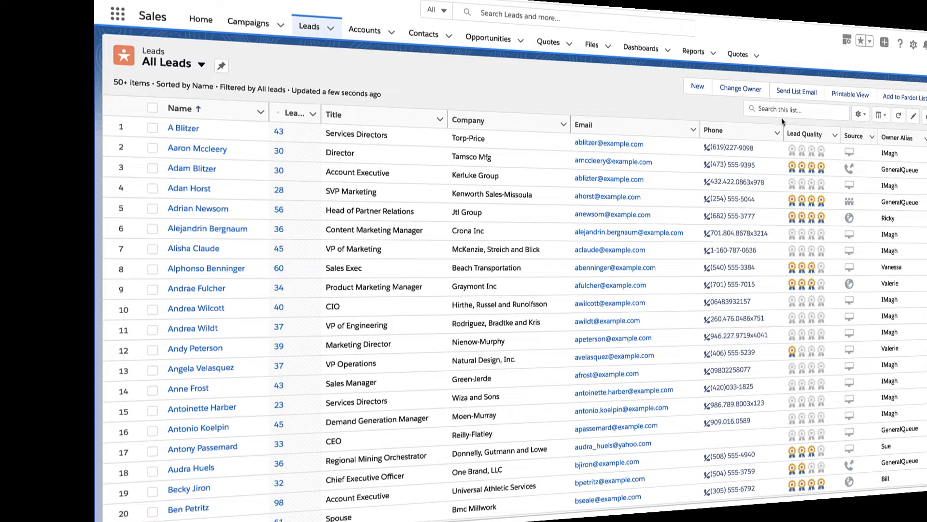
{"action": "type", "text": "kane"}
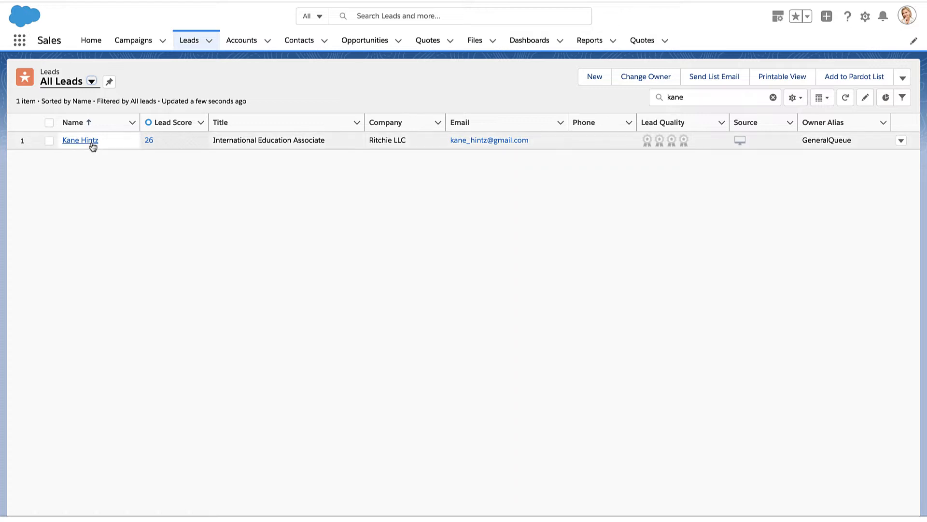
{"action": "left_click", "coordinate": [80, 140]}
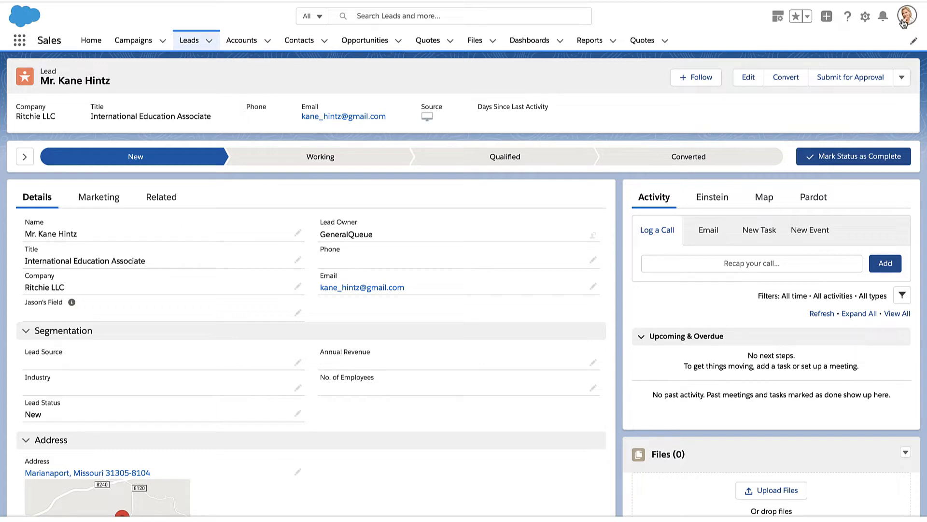
{"action": "left_click", "coordinate": [910, 16]}
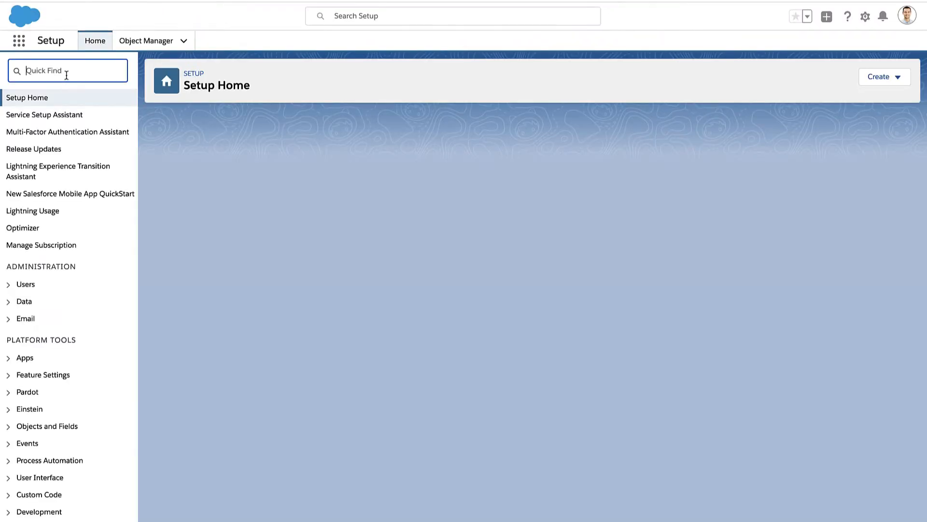
Step: Check Cindy Central's user record for her Sales Only profile, then view Lead page layouts
{"action": "left_click", "coordinate": [25, 284]}
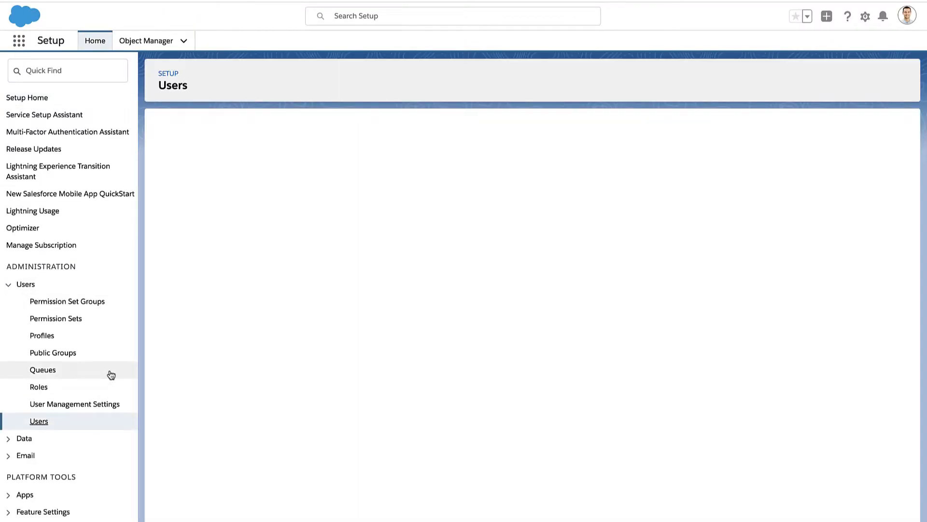
{"action": "left_click", "coordinate": [39, 420]}
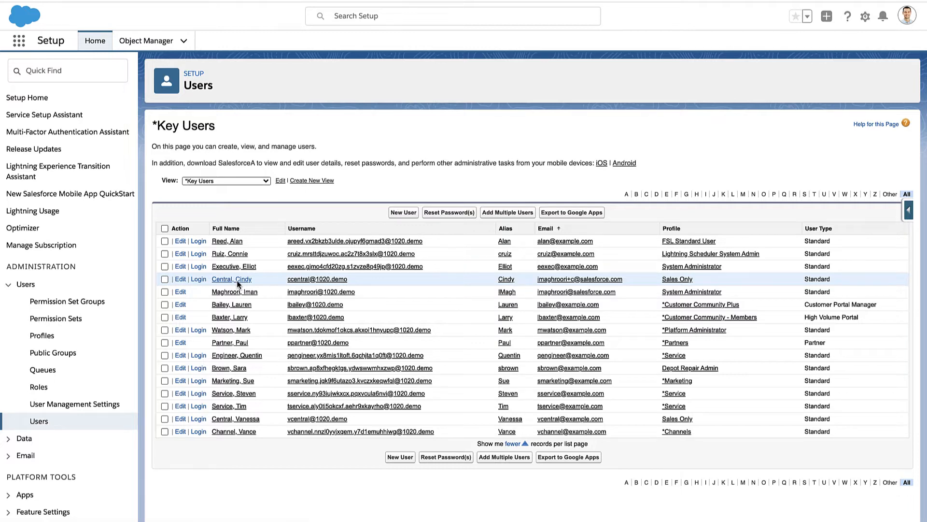
{"action": "left_click", "coordinate": [232, 278]}
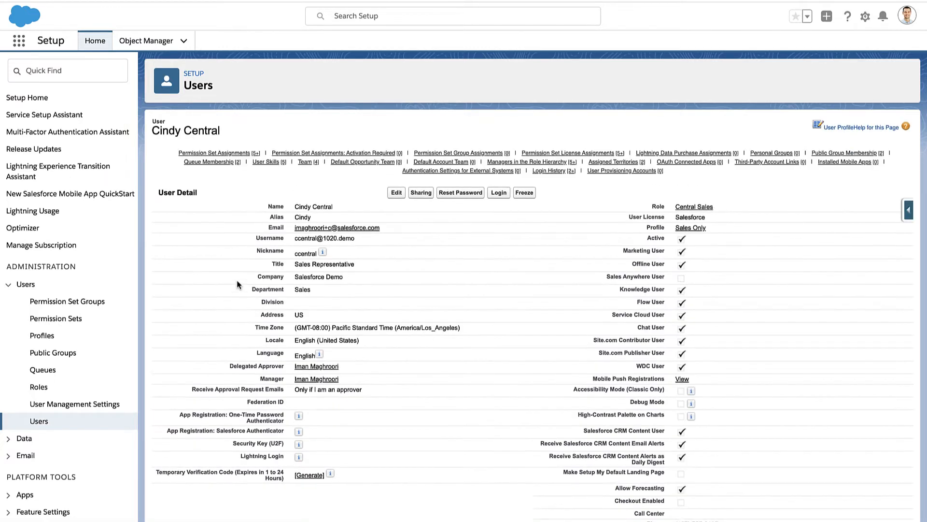
{"action": "mouse_move", "coordinate": [690, 227]}
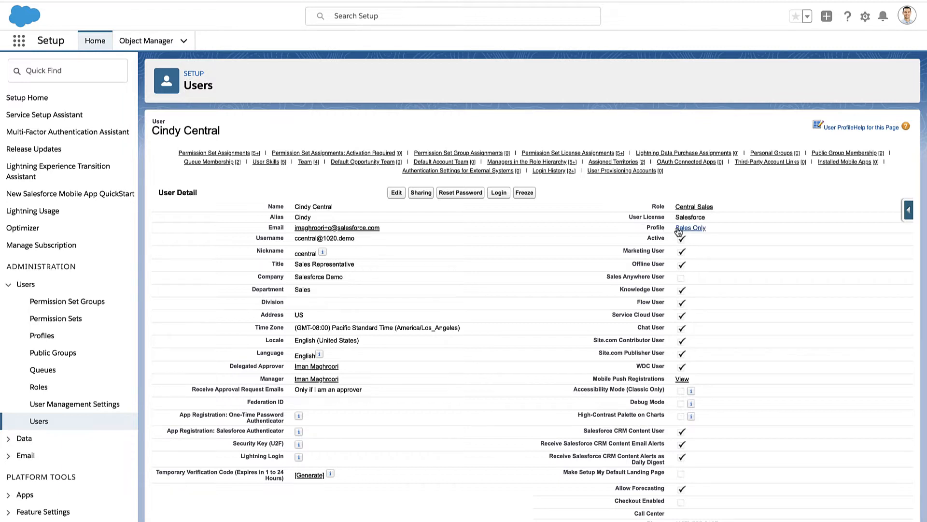
{"action": "mouse_move", "coordinate": [661, 234]}
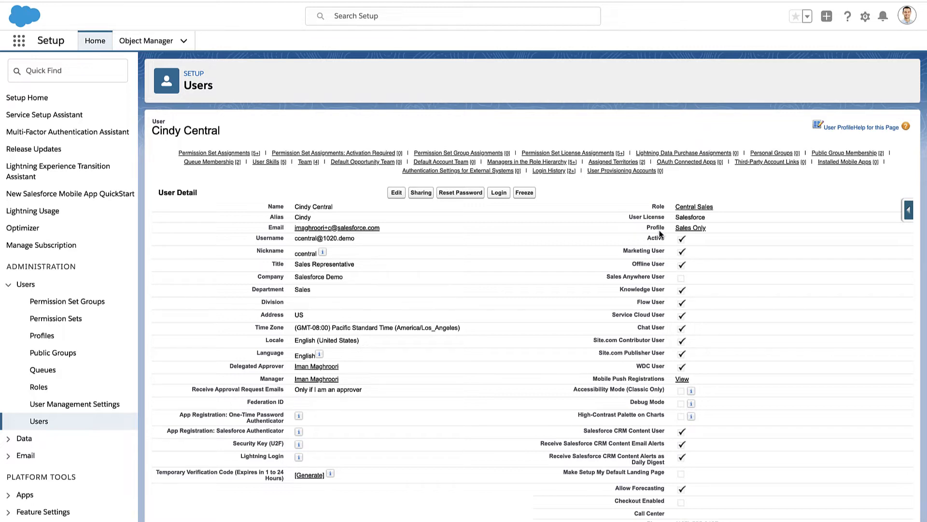
{"action": "left_click", "coordinate": [146, 40]}
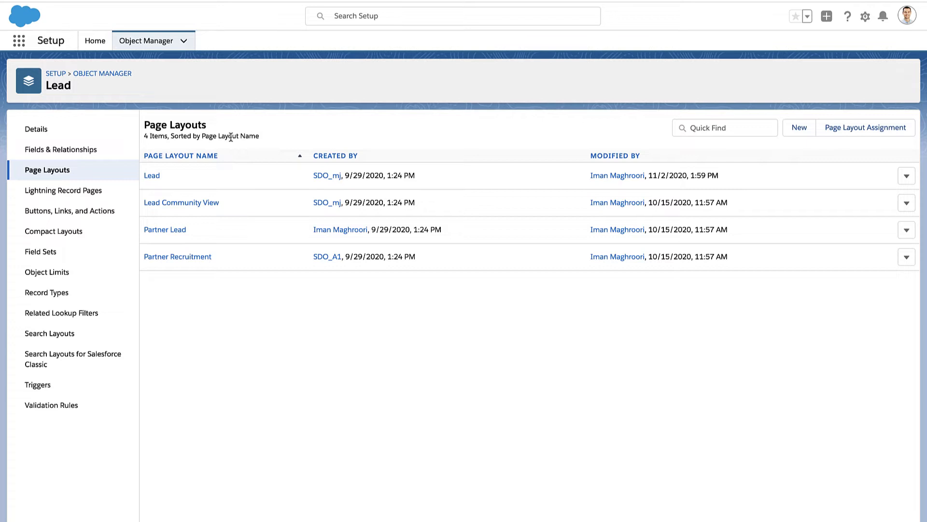
{"action": "mouse_move", "coordinate": [252, 175]}
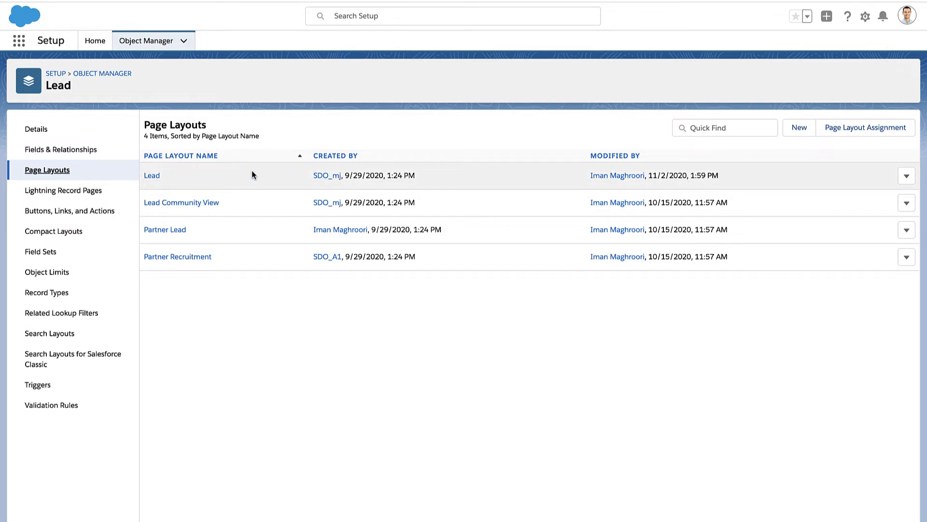
{"action": "mouse_move", "coordinate": [866, 127]}
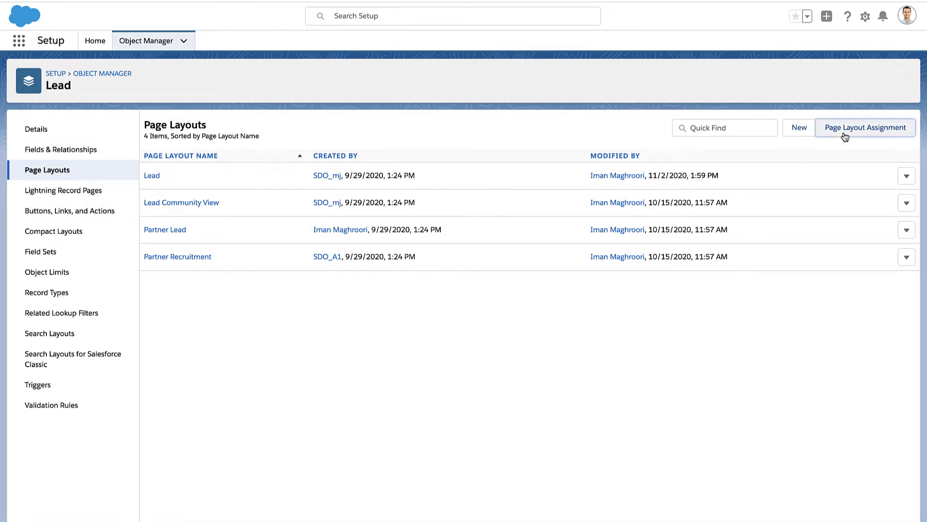
{"action": "left_click", "coordinate": [864, 127]}
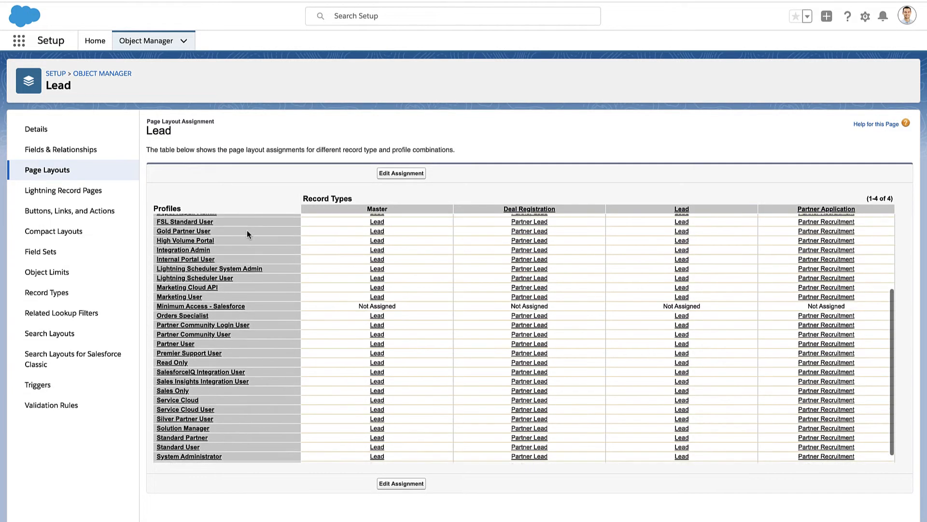
{"action": "scroll", "scroll_direction": "down", "scroll_amount": 3}
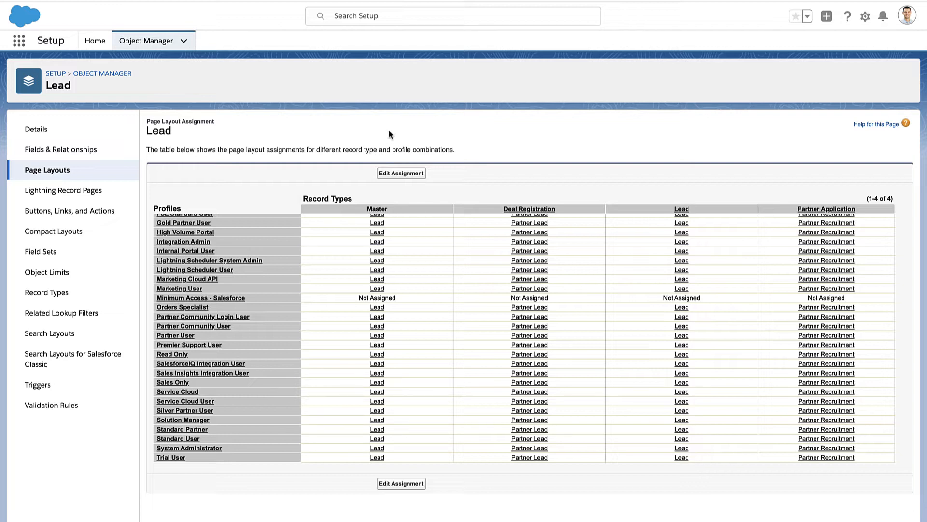
{"action": "left_click", "coordinate": [401, 173]}
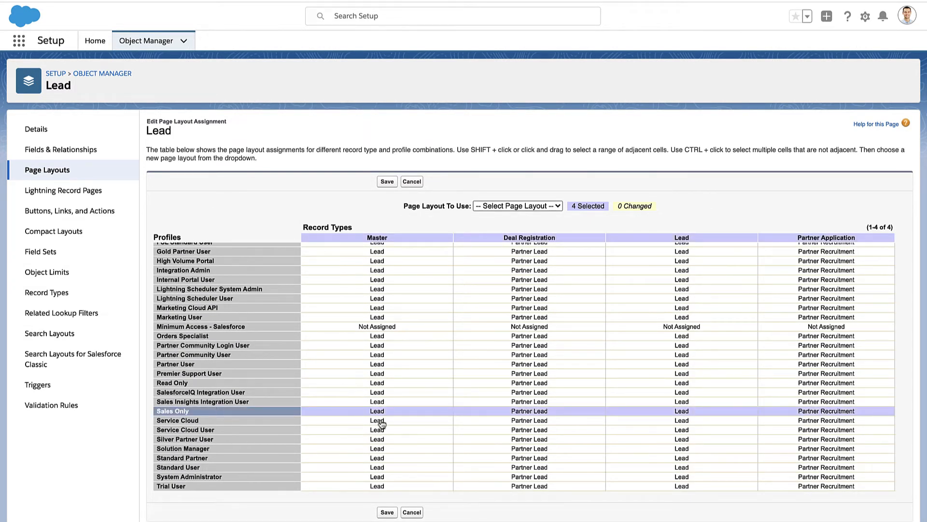
{"action": "left_click", "coordinate": [516, 205]}
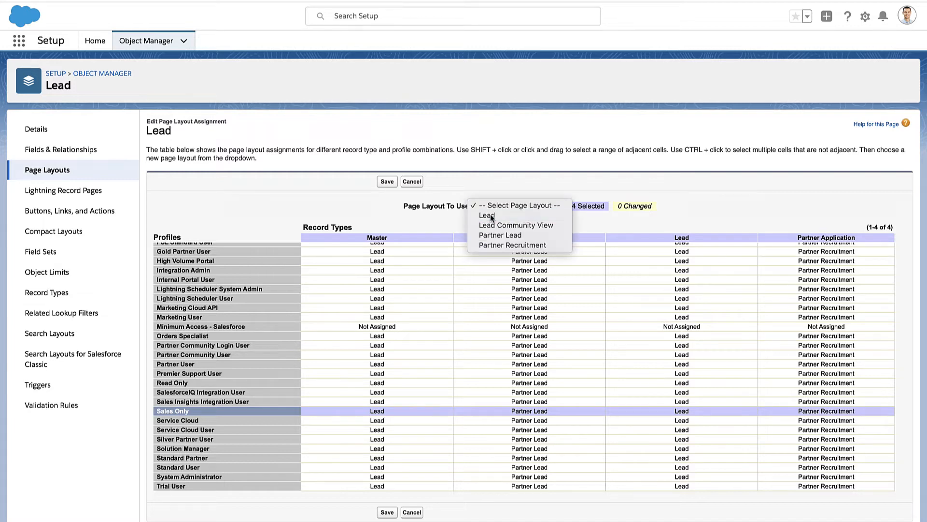
{"action": "left_click", "coordinate": [487, 214]}
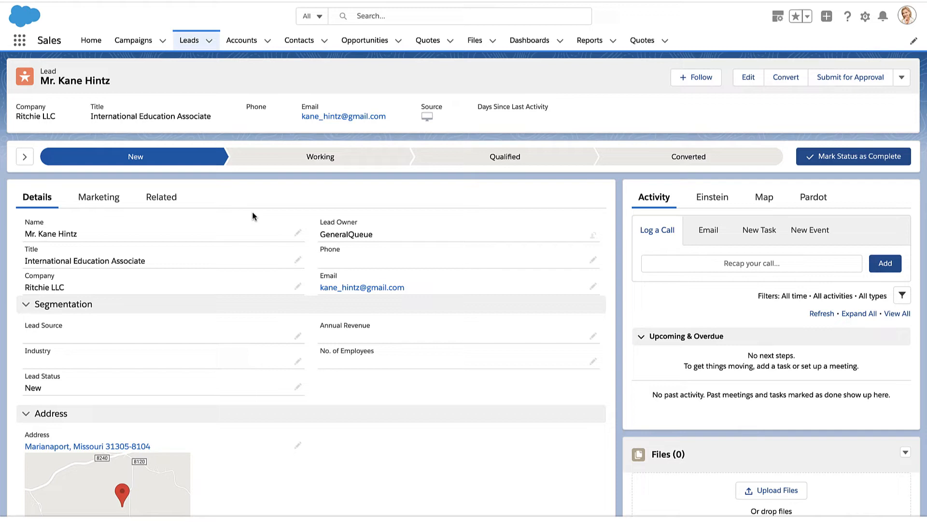
{"action": "left_click", "coordinate": [27, 304]}
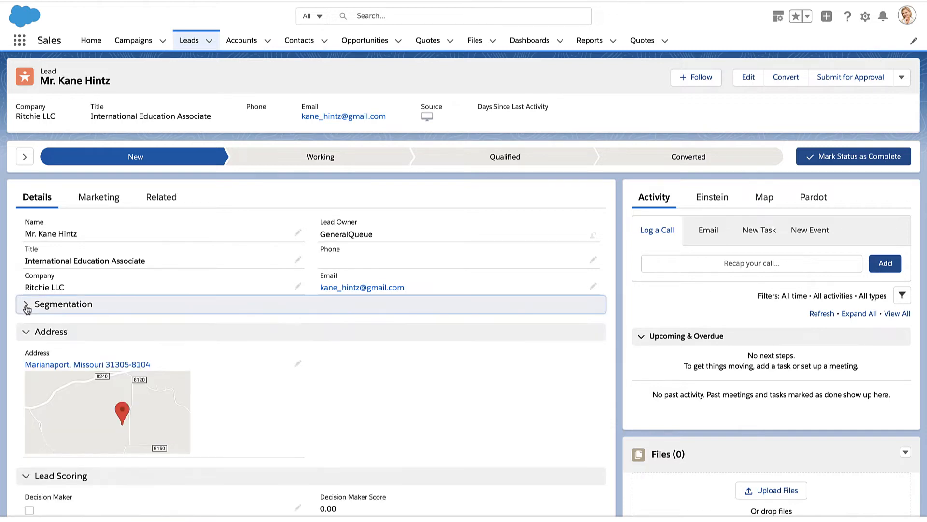
{"action": "left_click", "coordinate": [53, 331]}
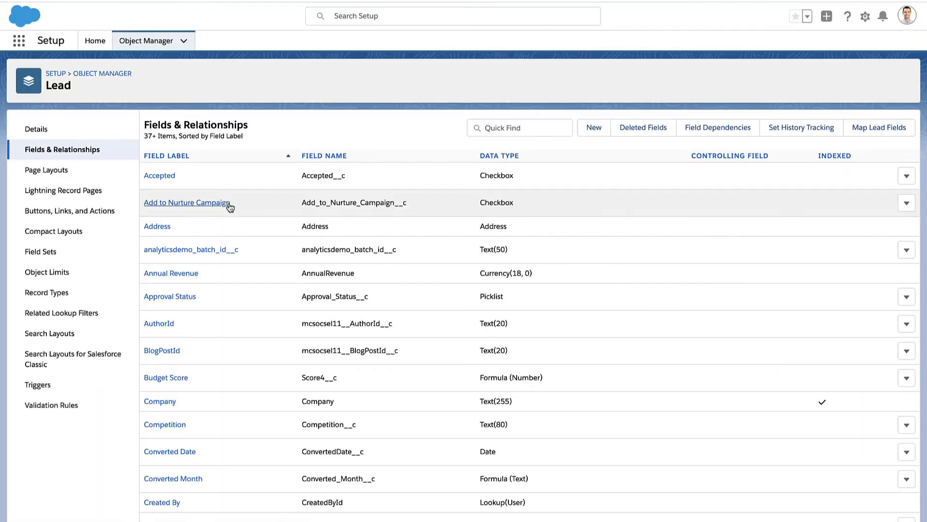
Step: Check Lead Interest Level's field accessibility and open Sales Only's Partner Application access
{"action": "type", "text": "level"}
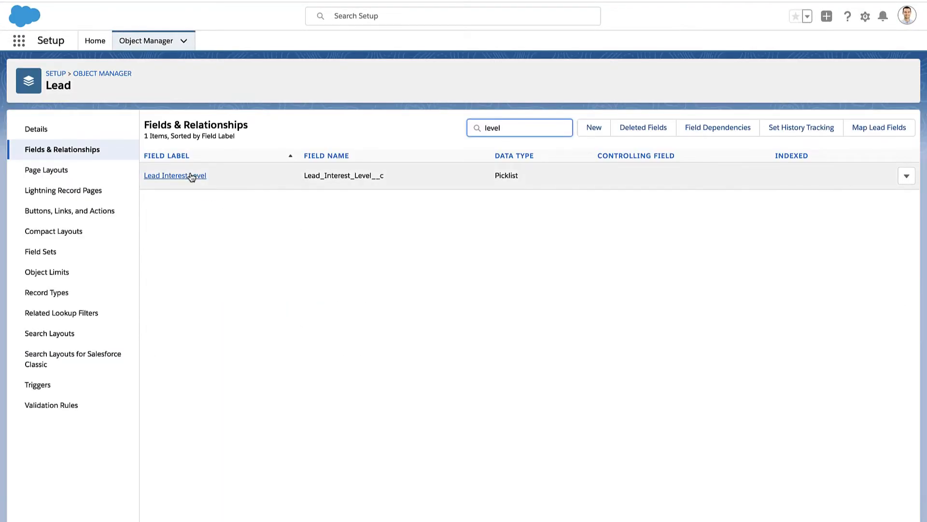
{"action": "left_click", "coordinate": [175, 175]}
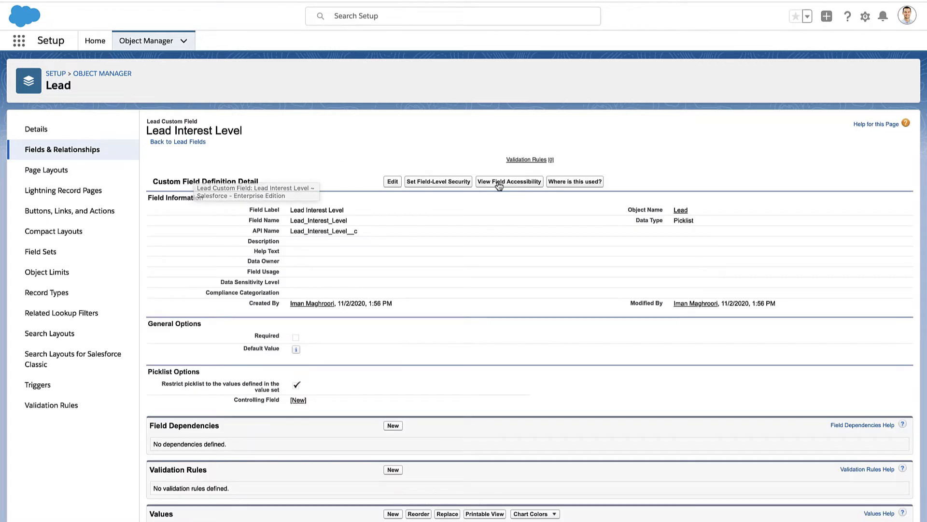
{"action": "left_click", "coordinate": [509, 182]}
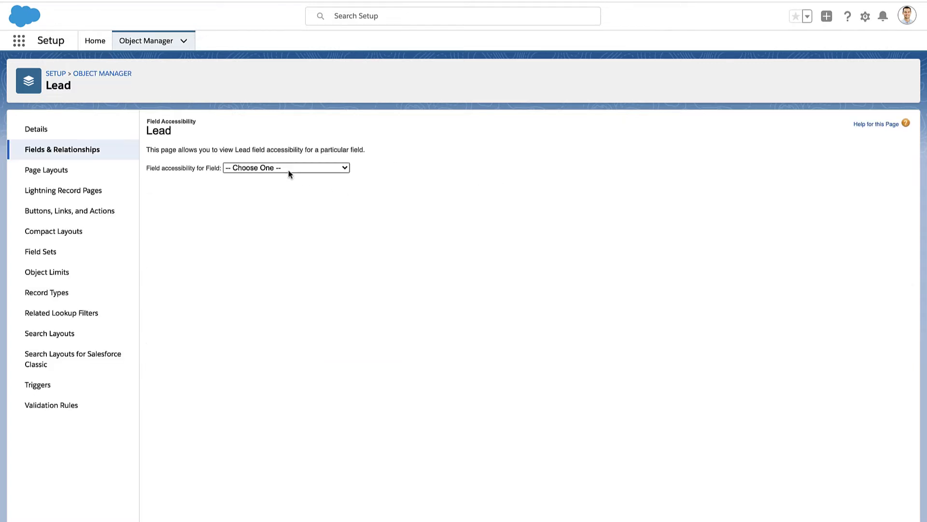
{"action": "left_click", "coordinate": [286, 168]}
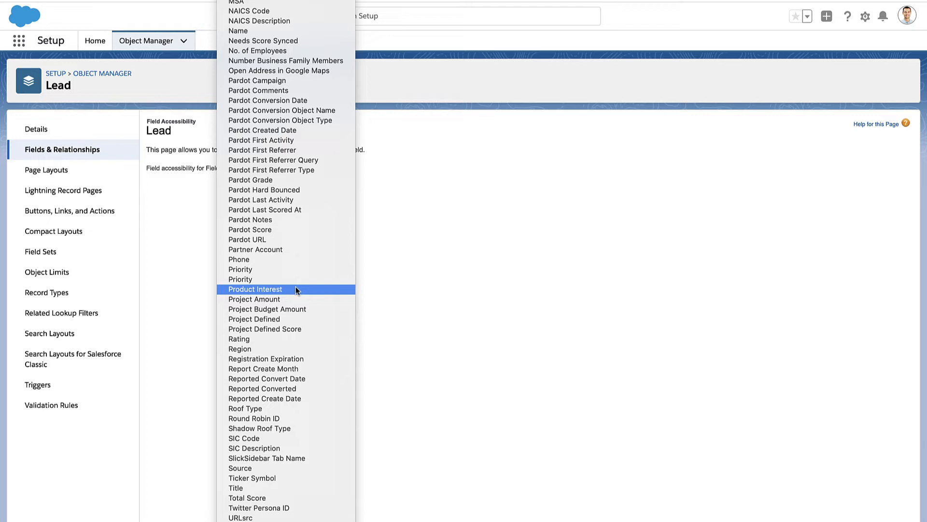
{"action": "scroll", "scroll_direction": "up", "scroll_amount": 3}
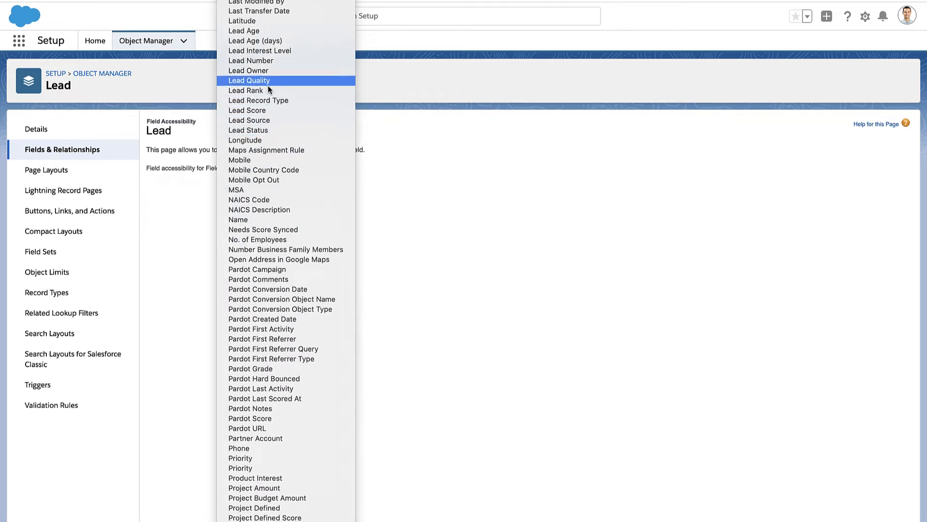
{"action": "left_click", "coordinate": [259, 50]}
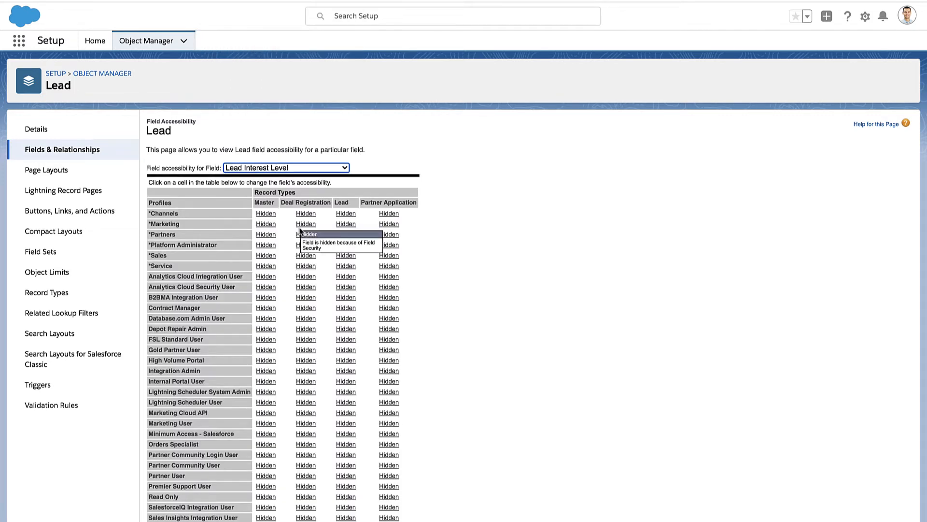
{"action": "mouse_move", "coordinate": [463, 221]}
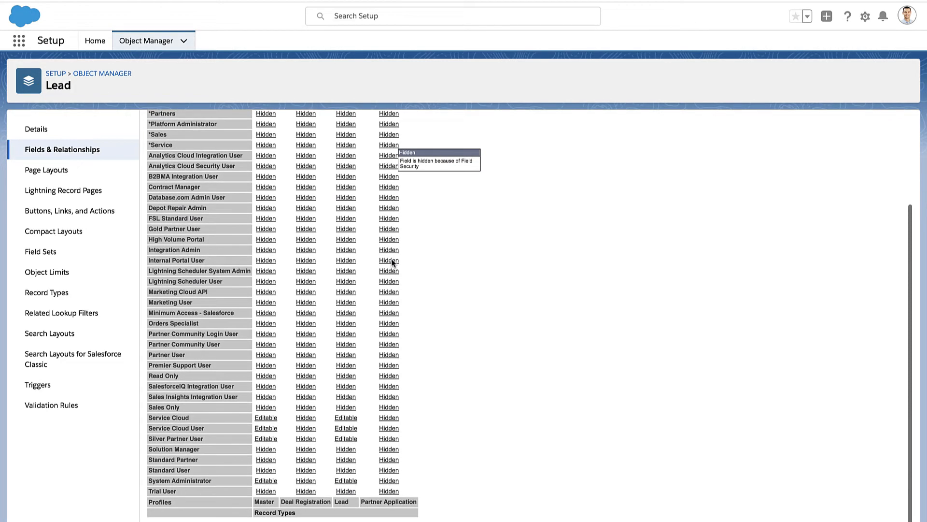
{"action": "mouse_move", "coordinate": [355, 395]}
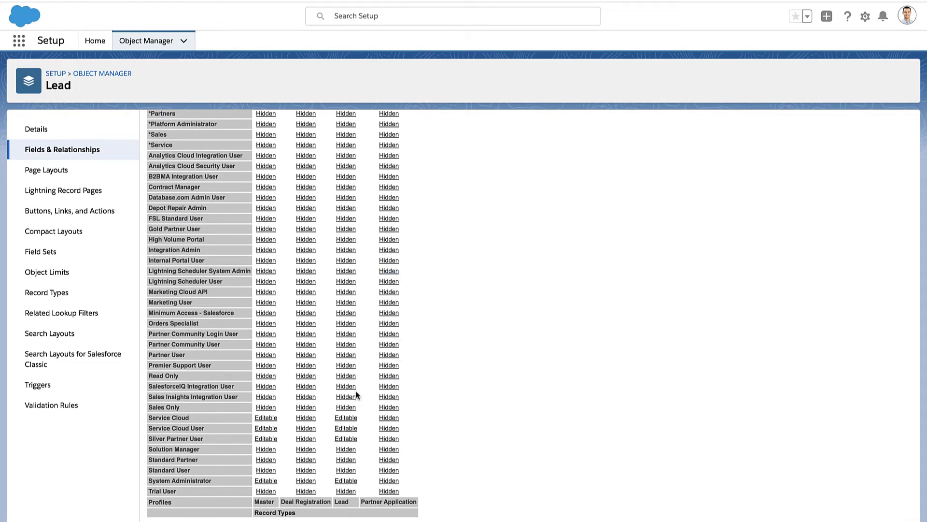
{"action": "mouse_move", "coordinate": [221, 409]}
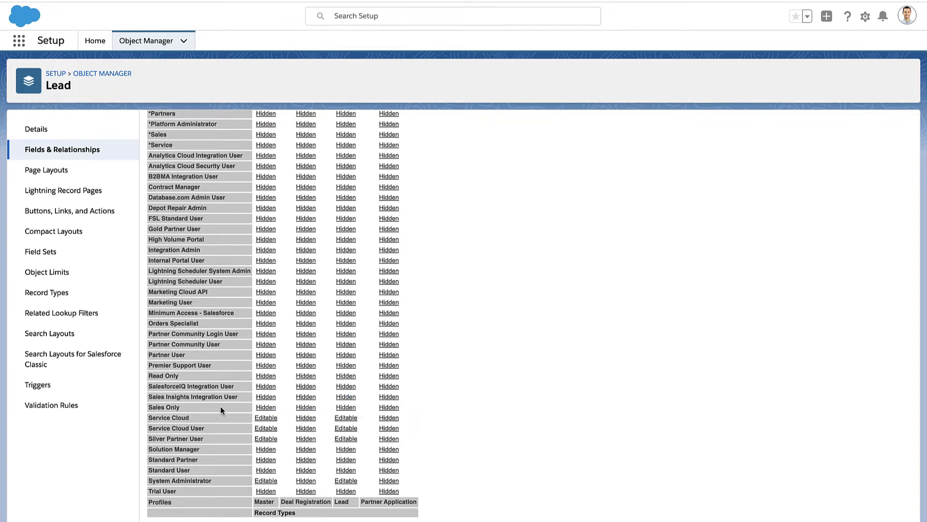
{"action": "mouse_move", "coordinate": [265, 416]}
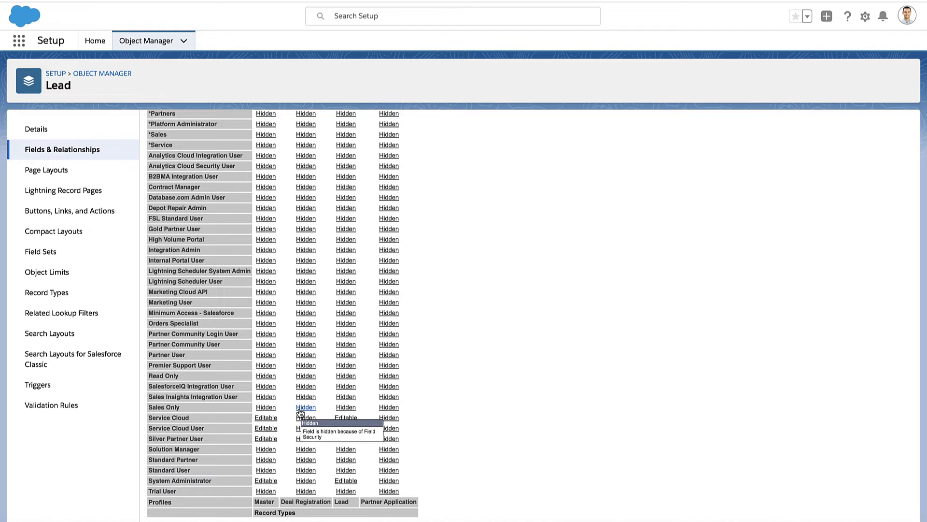
{"action": "mouse_move", "coordinate": [388, 407]}
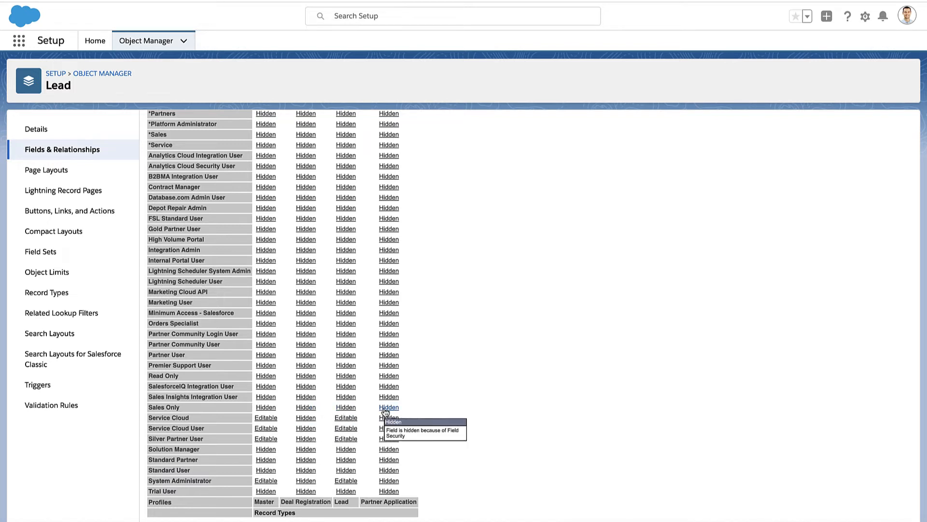
{"action": "left_click", "coordinate": [101, 74]}
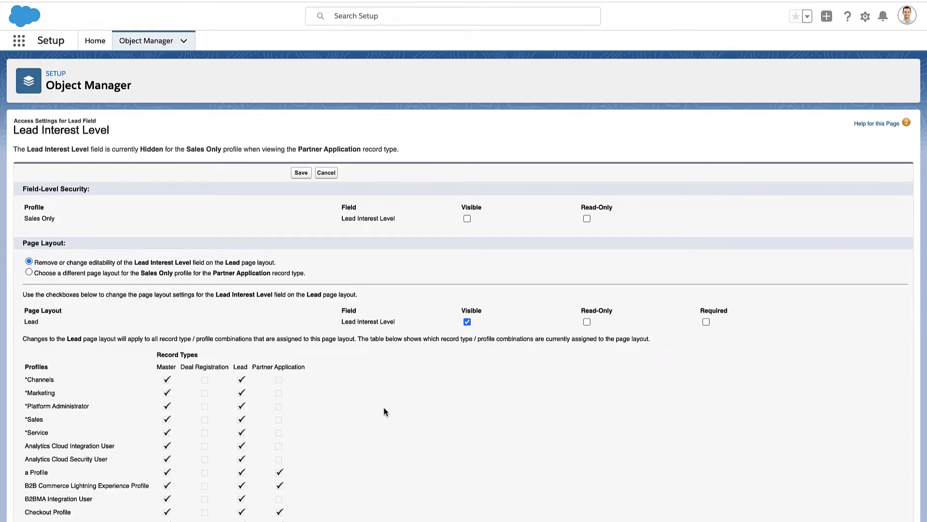
{"action": "mouse_move", "coordinate": [488, 231]}
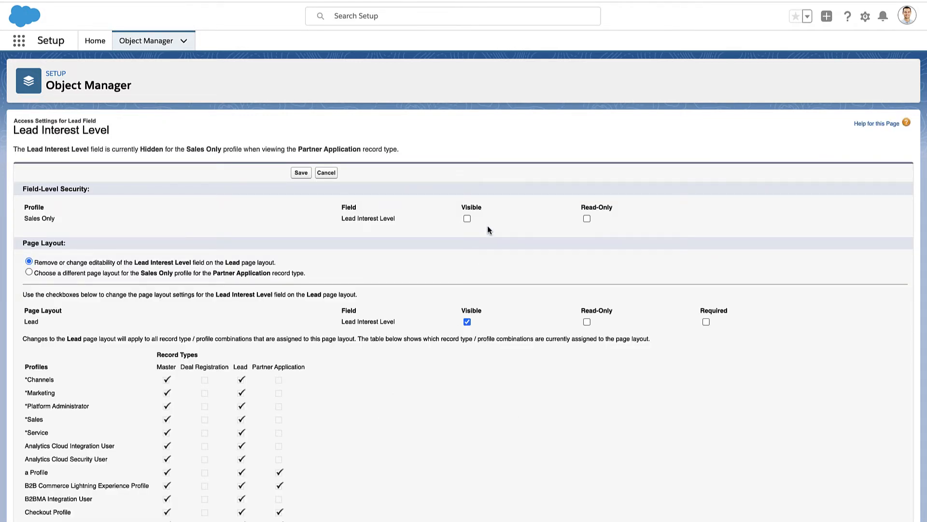
Step: Mark Lead Interest Level as visible for the Sales Only profile and save the change
{"action": "left_click", "coordinate": [466, 219]}
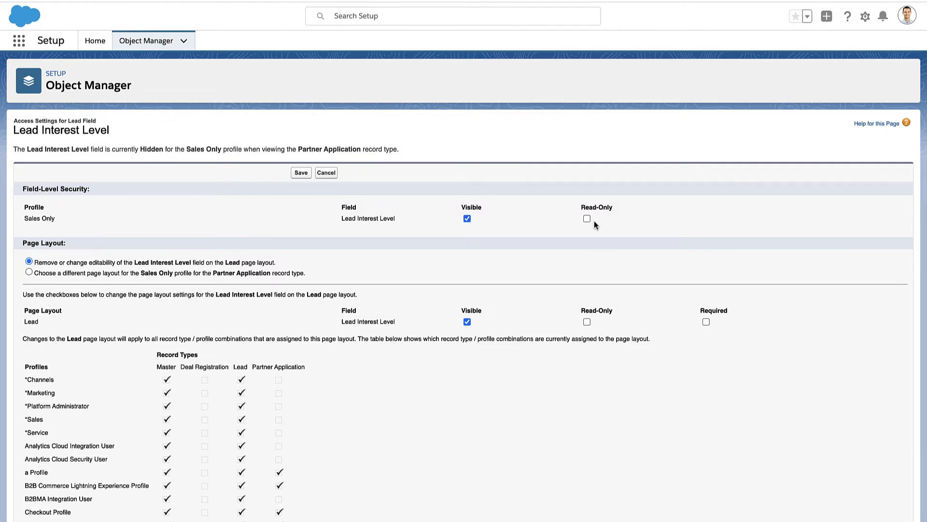
{"action": "mouse_move", "coordinate": [522, 220]}
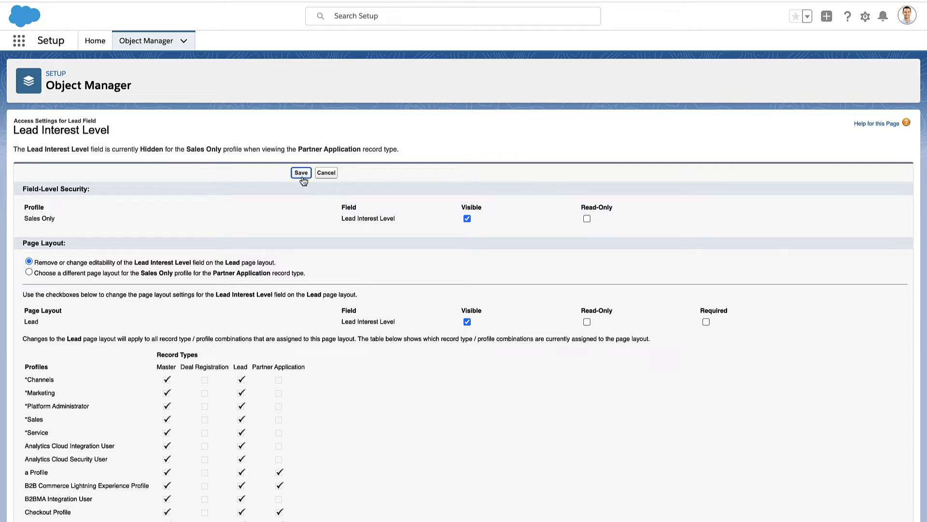
{"action": "left_click", "coordinate": [300, 173]}
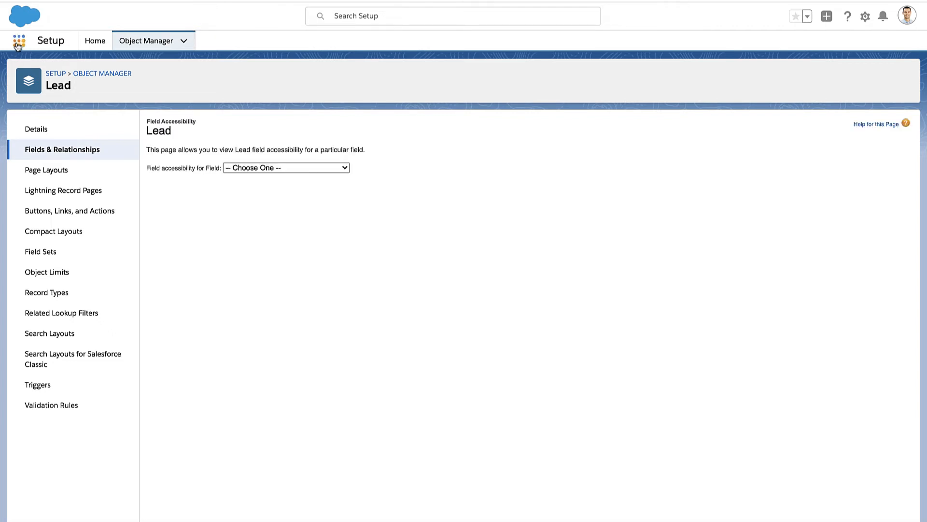
Step: Go from Setup Home to Profiles, filter by S, and open Sales Only
{"action": "left_click", "coordinate": [95, 41]}
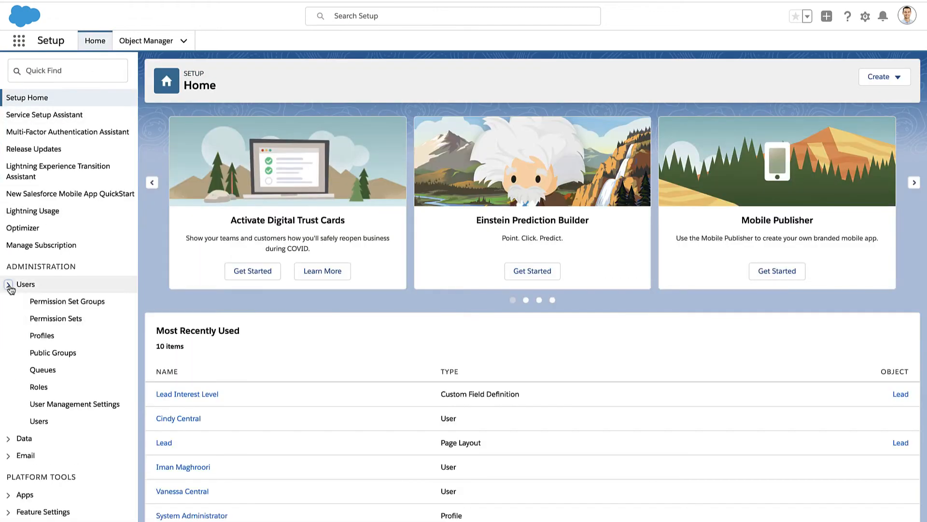
{"action": "left_click", "coordinate": [42, 335]}
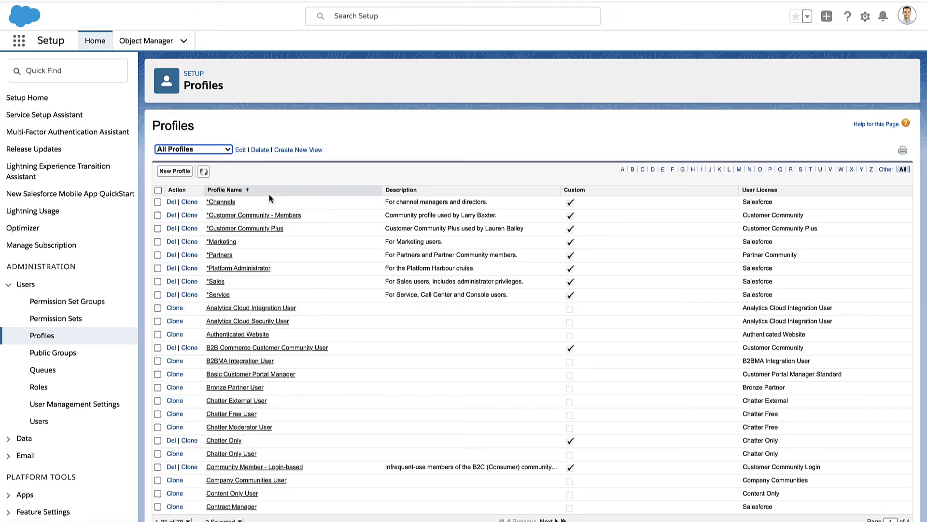
{"action": "mouse_move", "coordinate": [620, 241]}
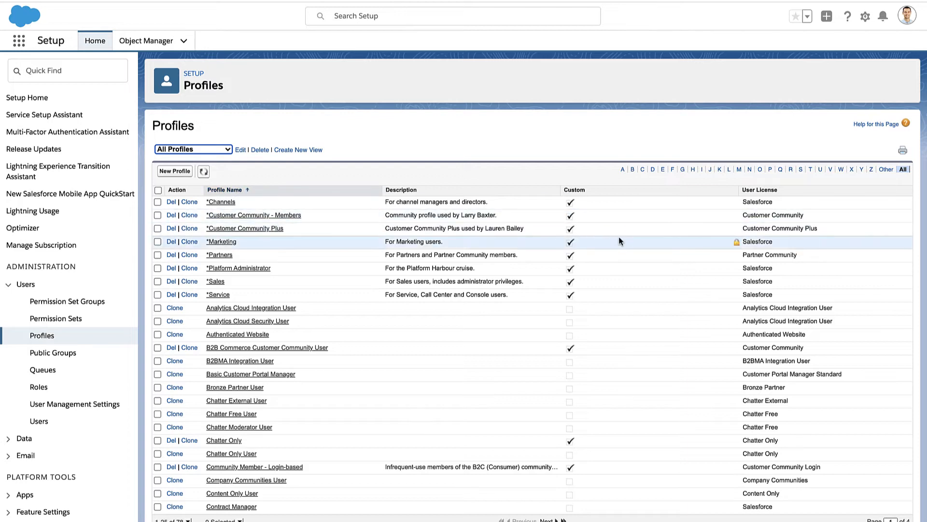
{"action": "left_click", "coordinate": [203, 171]}
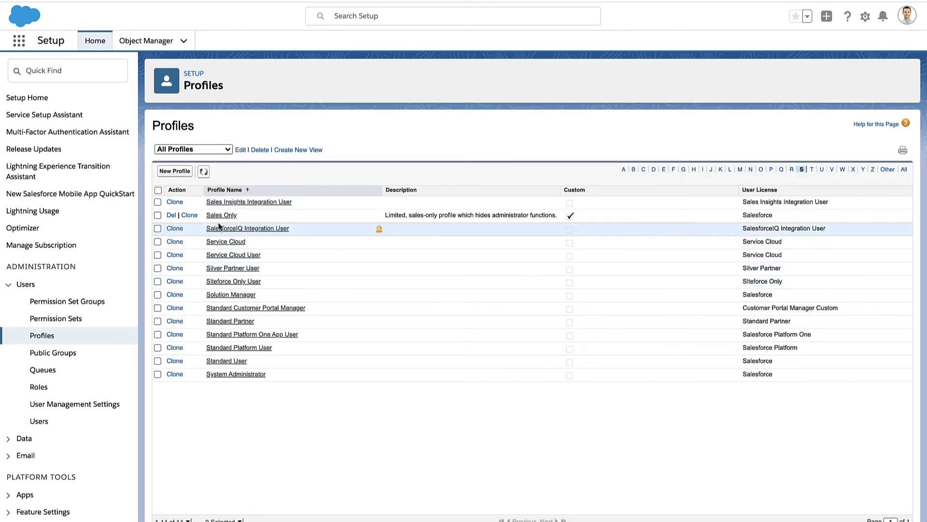
{"action": "left_click", "coordinate": [222, 214]}
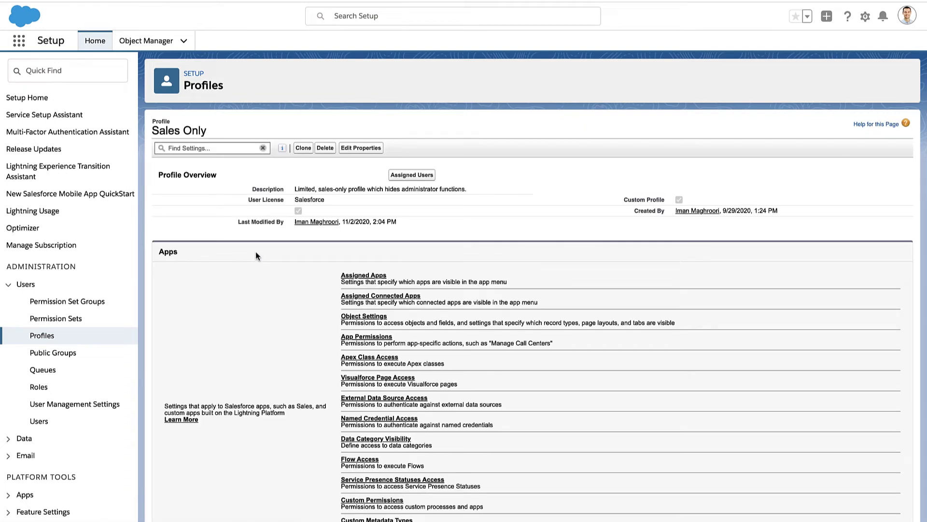
{"action": "mouse_move", "coordinate": [363, 316]}
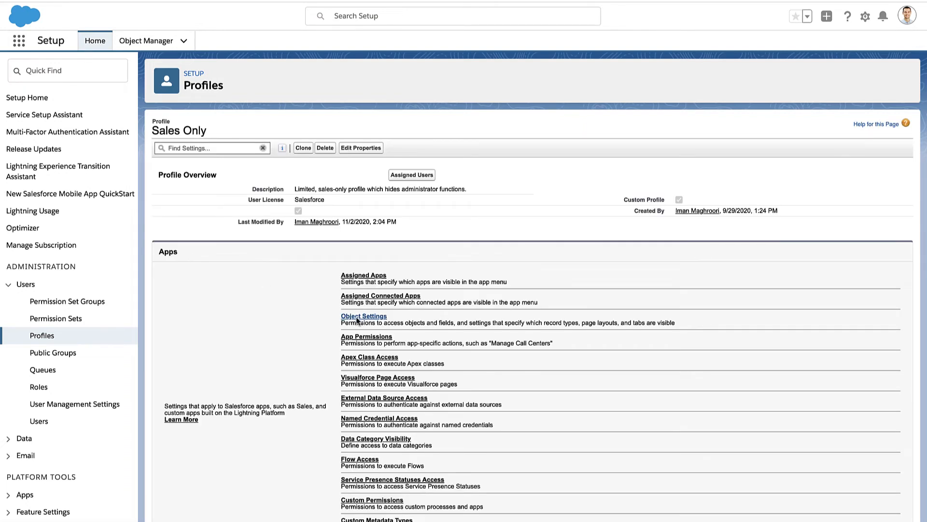
Step: Open the Sales Only profile's Object Settings and select Leads
{"action": "left_click", "coordinate": [364, 315]}
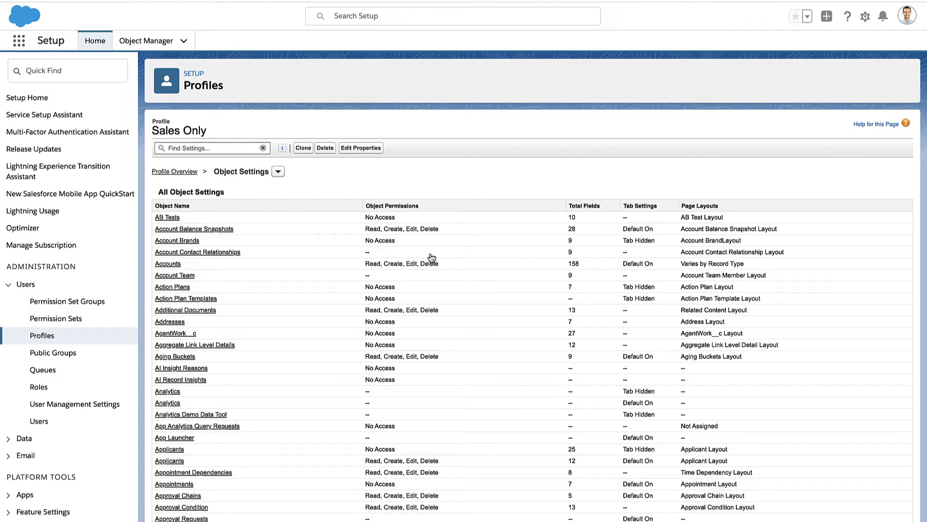
{"action": "scroll", "scroll_direction": "down", "scroll_amount": 3}
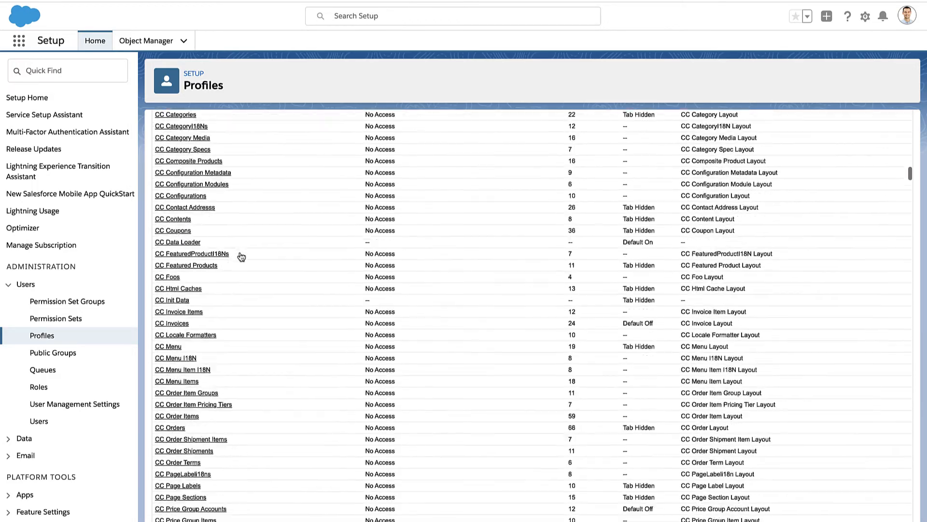
{"action": "scroll", "scroll_direction": "down", "scroll_amount": 3}
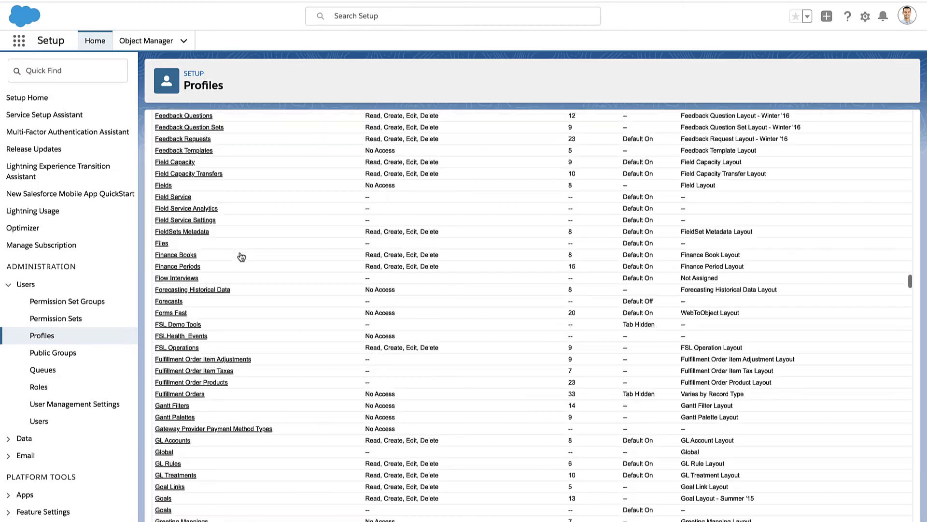
{"action": "scroll", "scroll_direction": "down", "scroll_amount": 3}
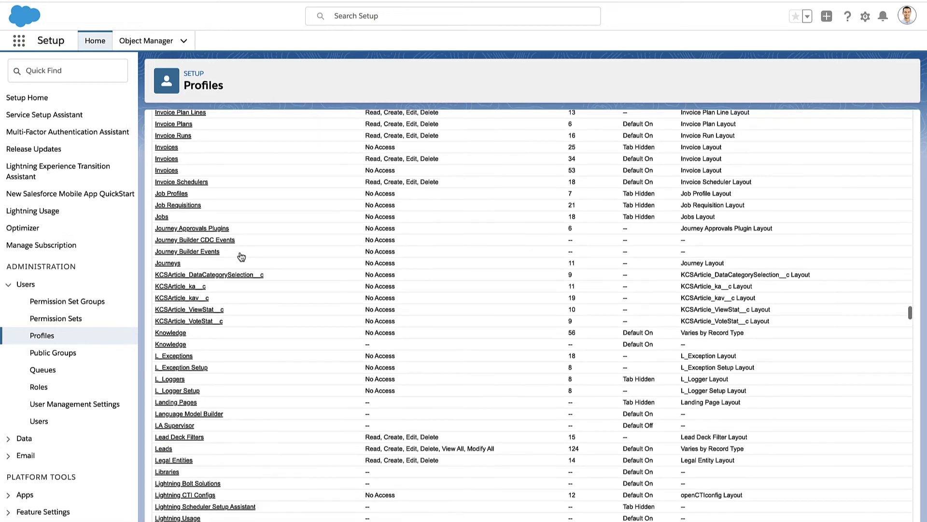
{"action": "mouse_move", "coordinate": [164, 449]}
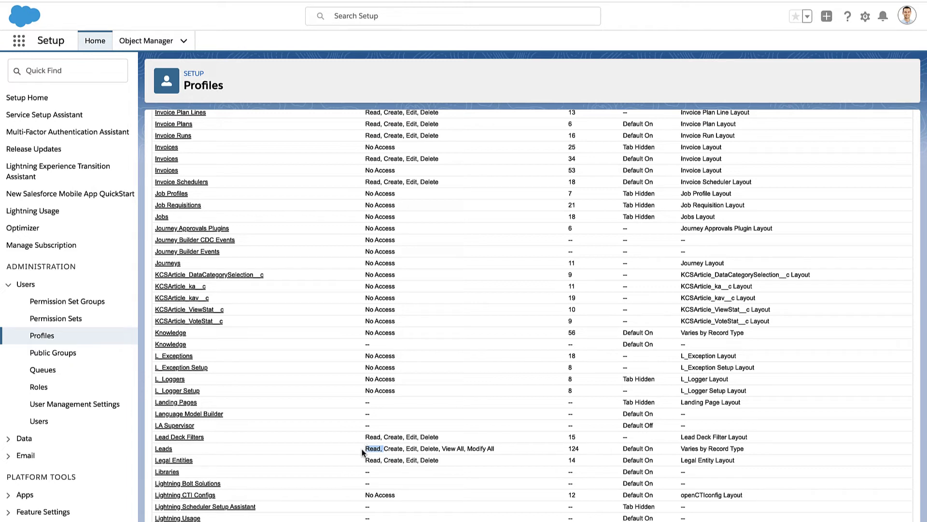
{"action": "left_click", "coordinate": [163, 448]}
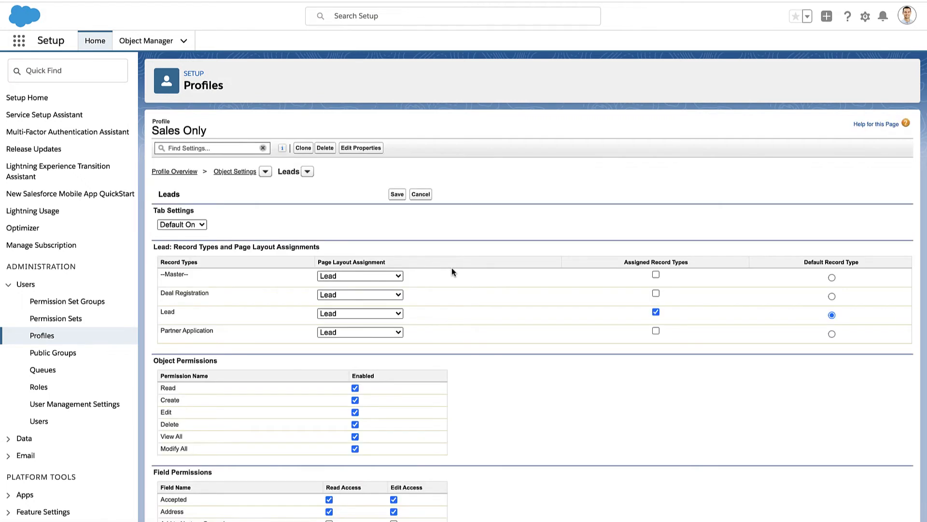
Step: Scroll the Leads object settings to the Lead Interest Level row under Field Permissions
{"action": "scroll", "scroll_direction": "down", "scroll_amount": 3}
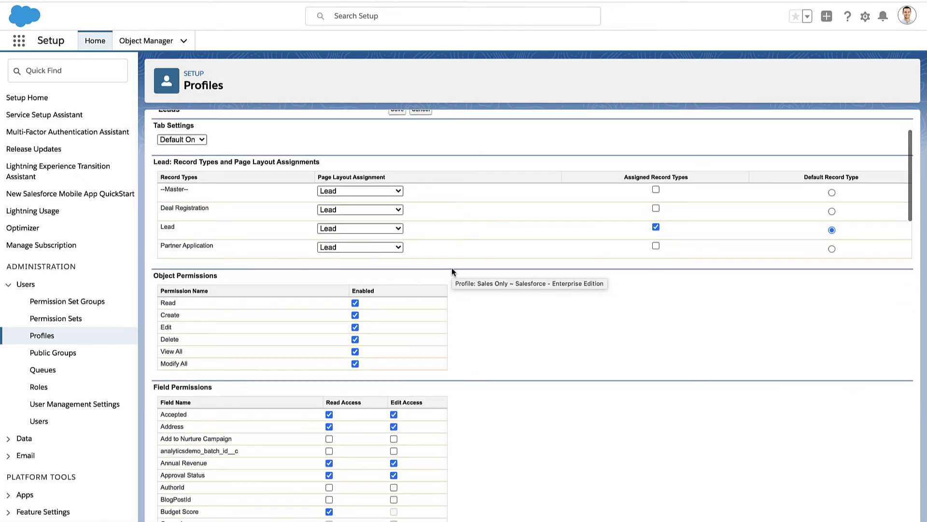
{"action": "mouse_move", "coordinate": [412, 371]}
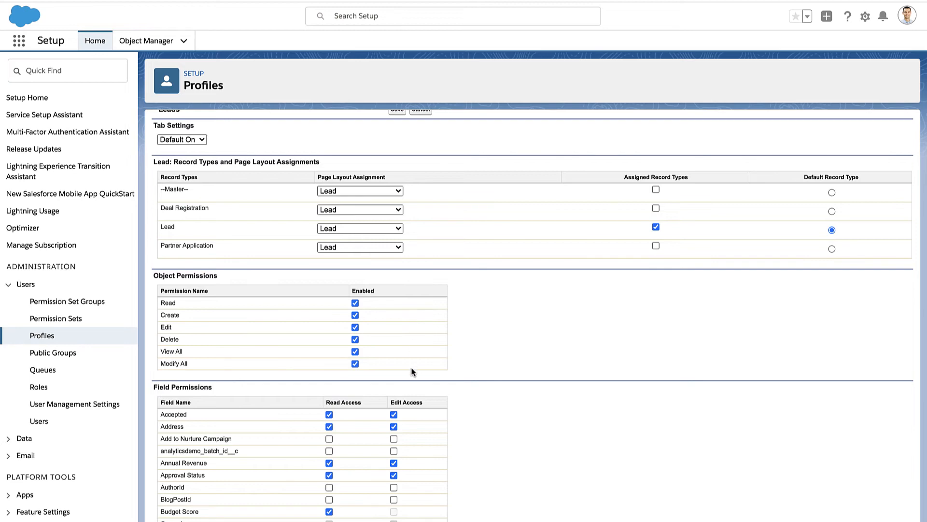
{"action": "scroll", "scroll_direction": "down", "scroll_amount": 3}
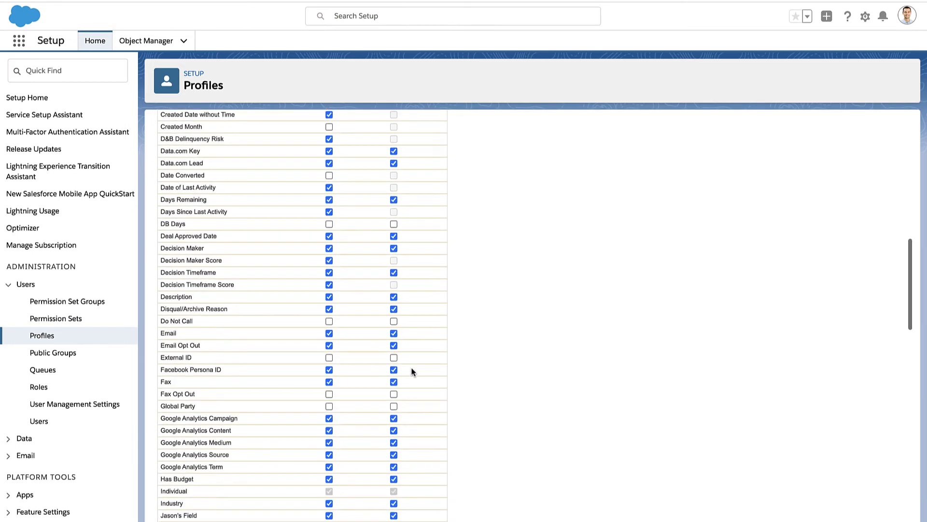
{"action": "scroll", "scroll_direction": "down", "scroll_amount": 3}
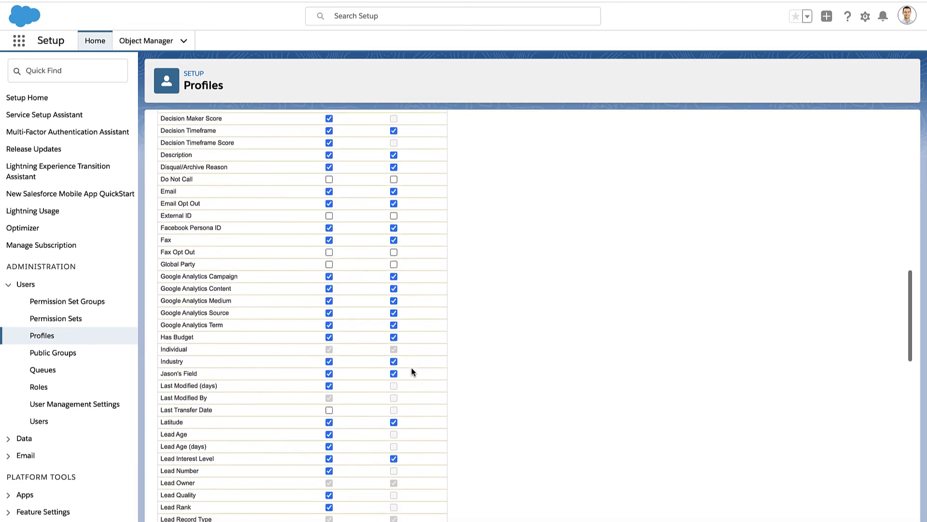
{"action": "scroll", "scroll_direction": "down", "scroll_amount": 3}
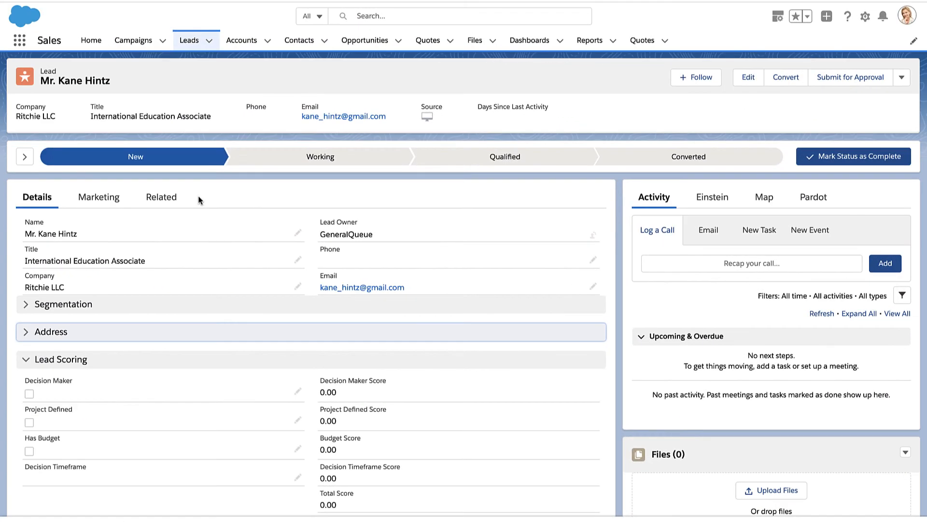
{"action": "mouse_move", "coordinate": [116, 217]}
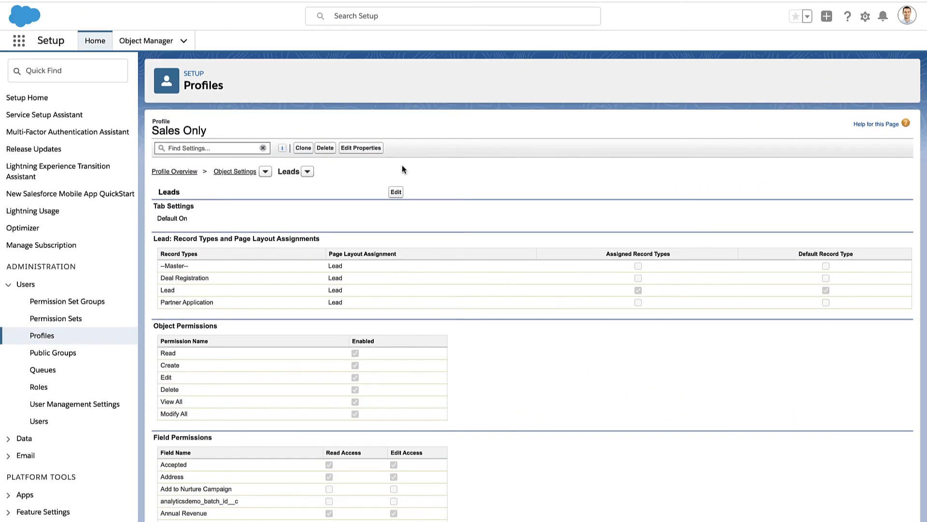
Step: Scroll down the Sales Only Leads settings toward Field Permissions
{"action": "scroll", "scroll_direction": "down", "scroll_amount": 3}
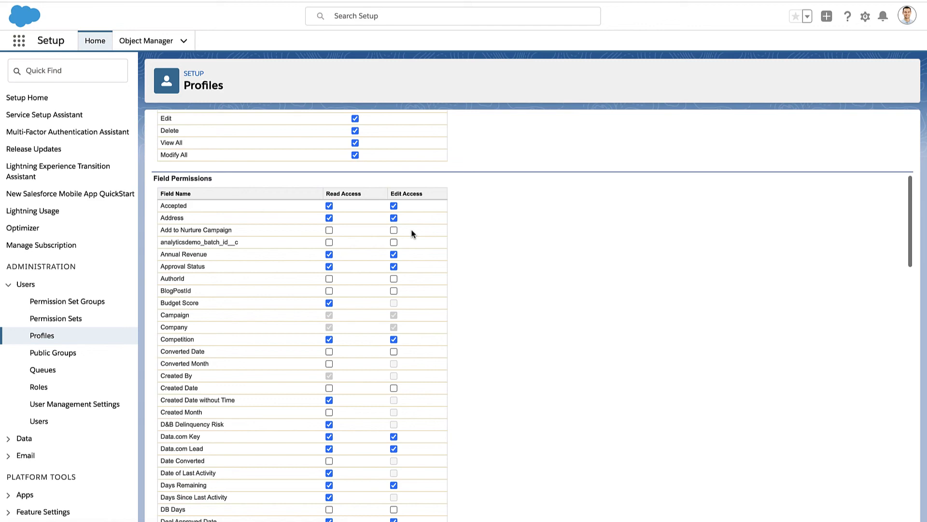
{"action": "scroll", "scroll_direction": "down", "scroll_amount": 3}
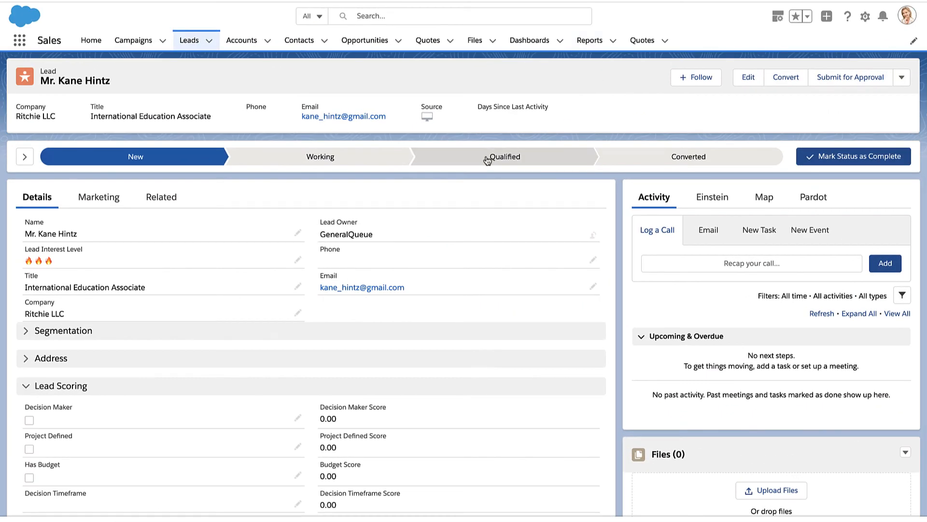
{"action": "mouse_move", "coordinate": [473, 189]}
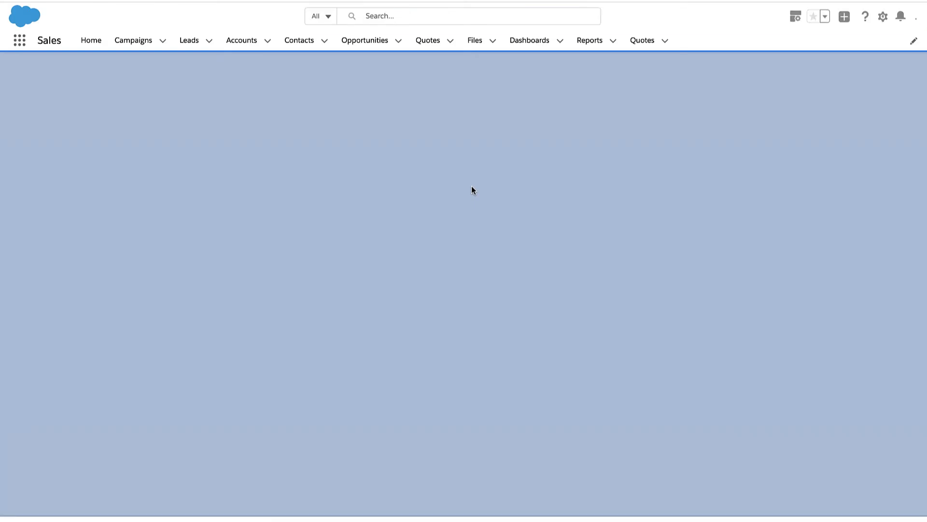
{"action": "left_click", "coordinate": [189, 39]}
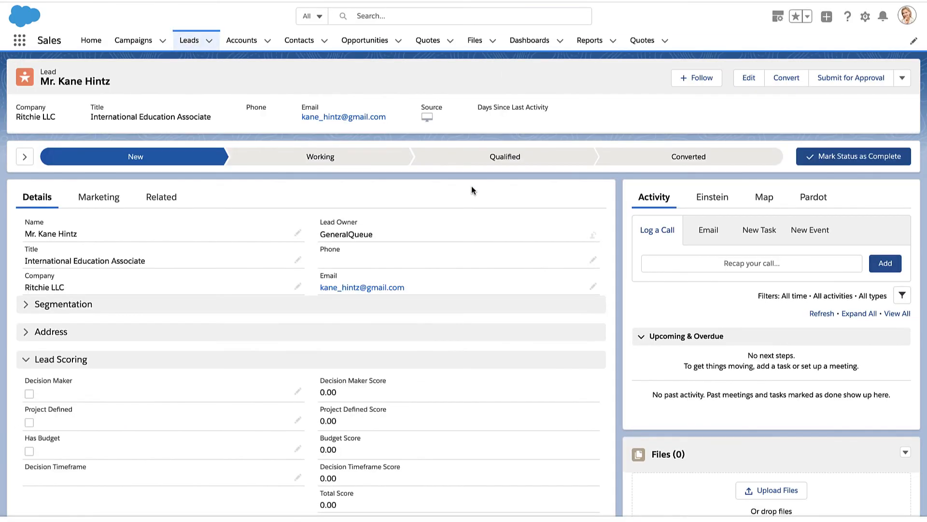
{"action": "mouse_move", "coordinate": [247, 274]}
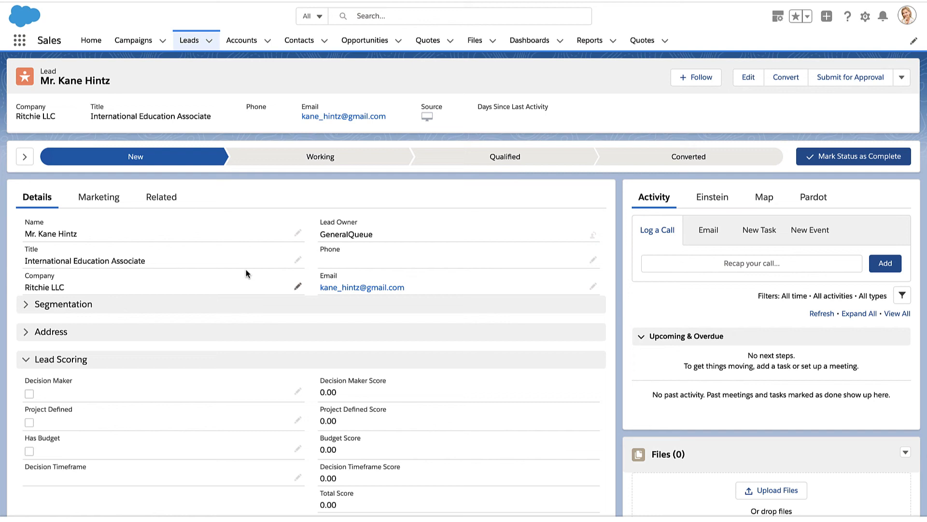
{"action": "mouse_move", "coordinate": [322, 269]}
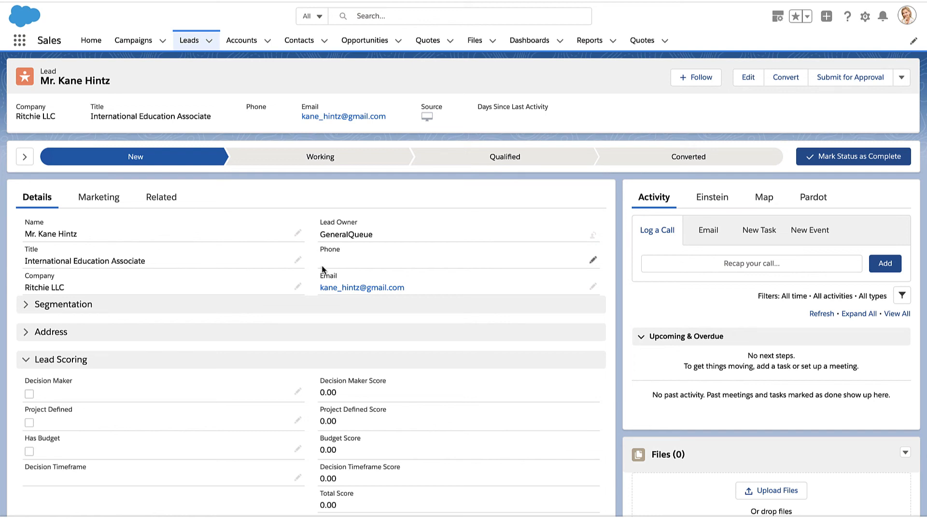